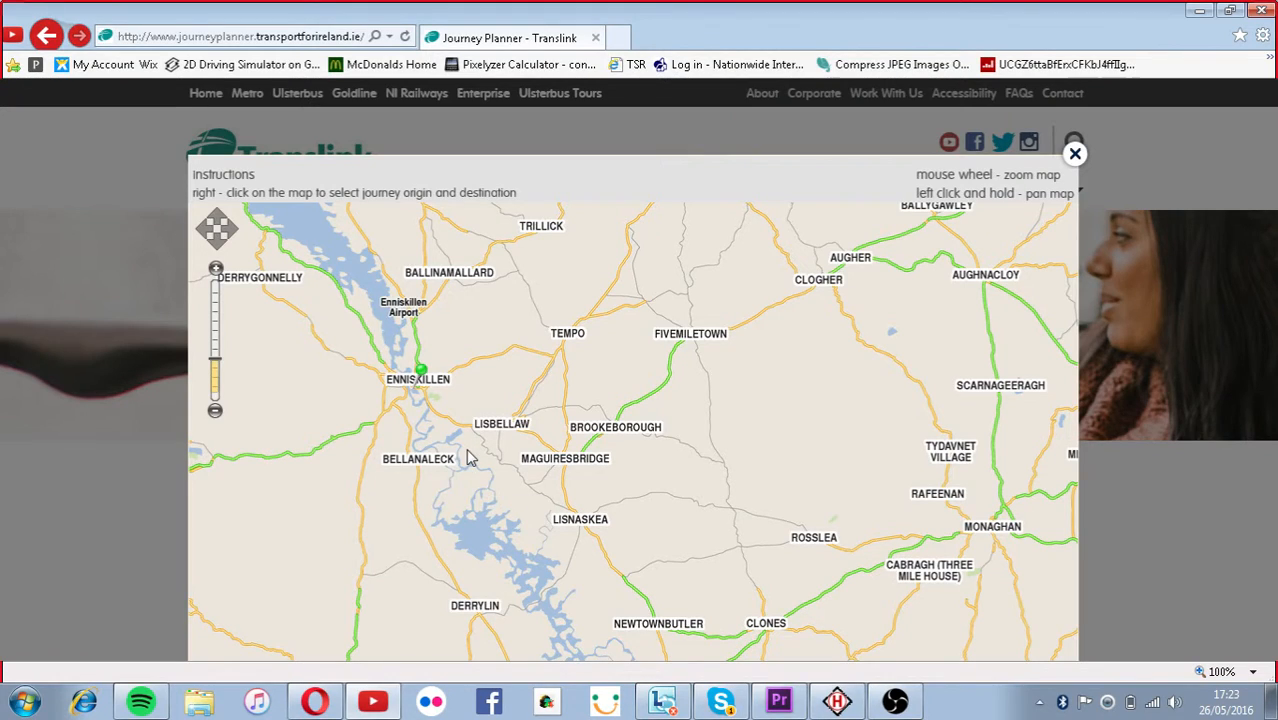
pyautogui.moveTo(448, 486)
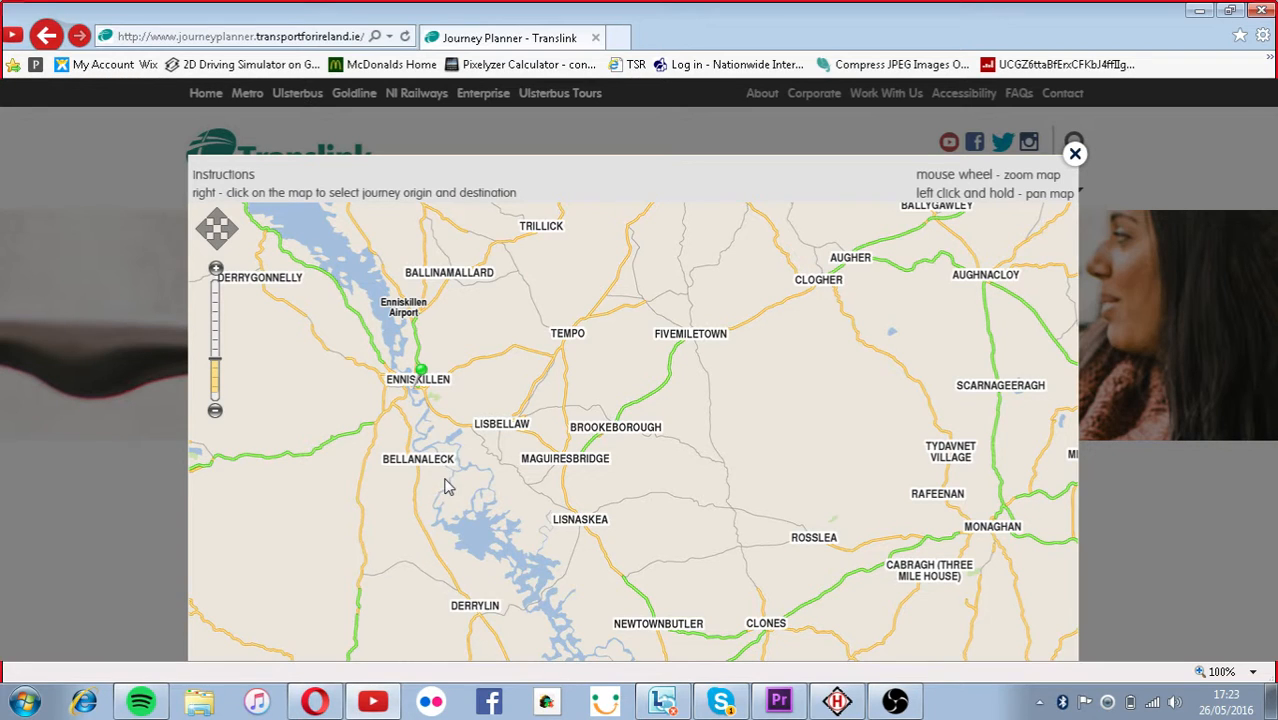
pyautogui.moveTo(454, 540)
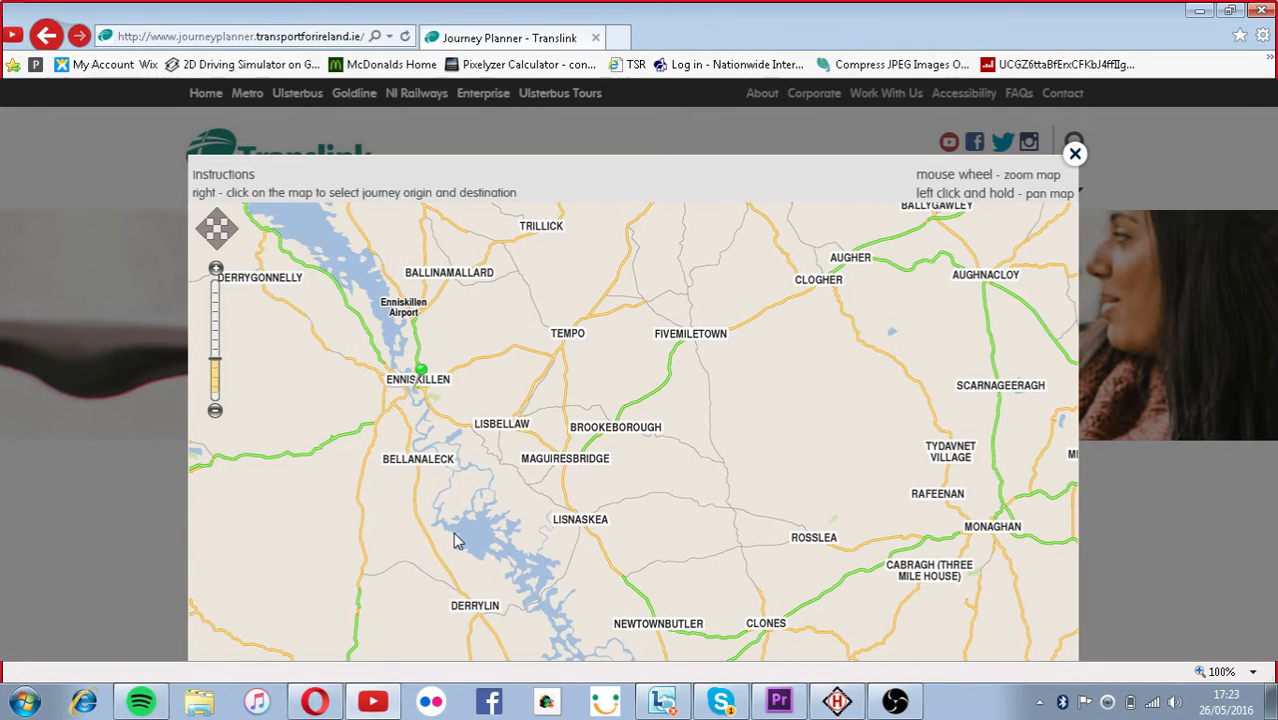
pyautogui.moveTo(468, 548)
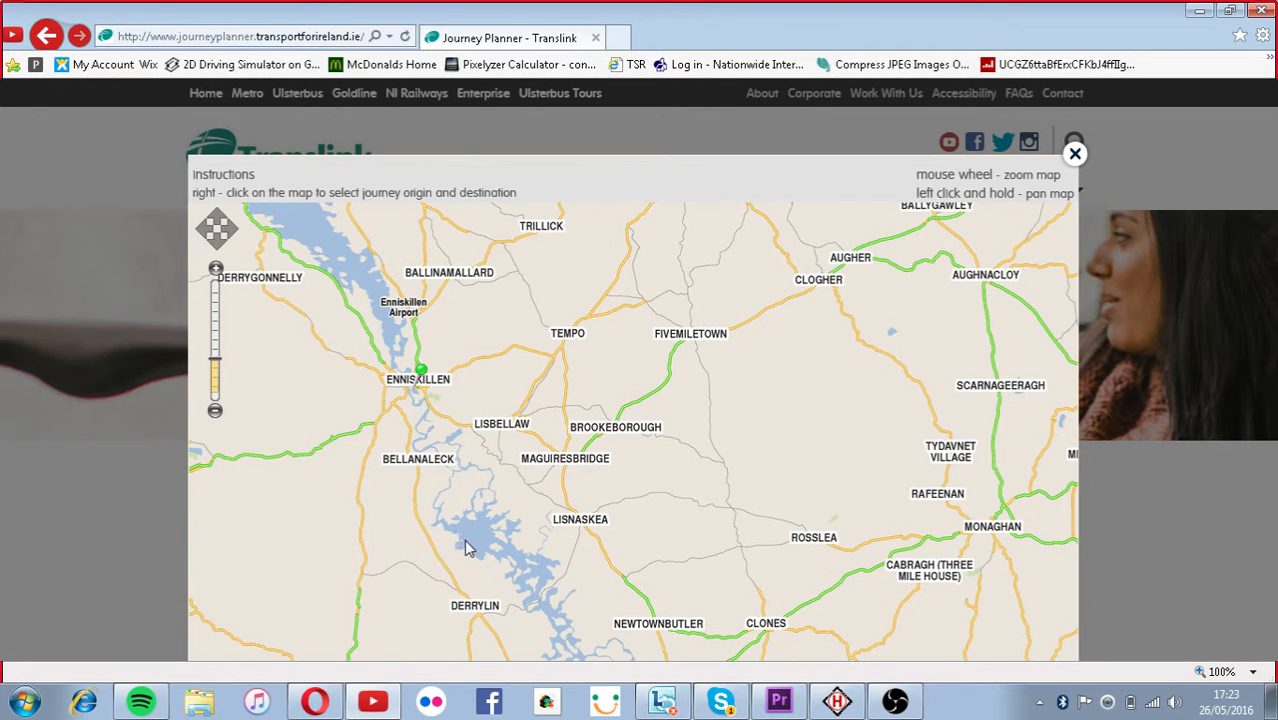
pyautogui.moveTo(394, 392)
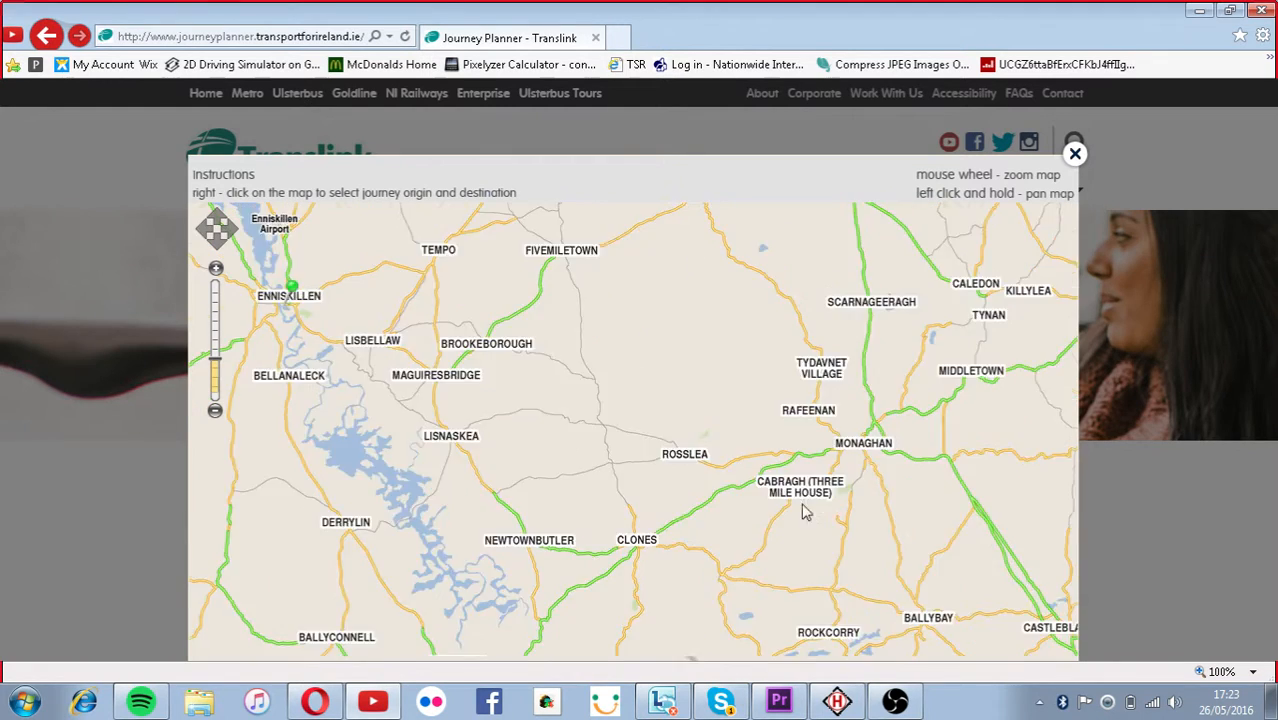
# Step: Pan the journey map east from Enniskillen past Monaghan to Belfast and Lisburn
pyautogui.moveTo(808, 512); pyautogui.dragTo(628, 572)
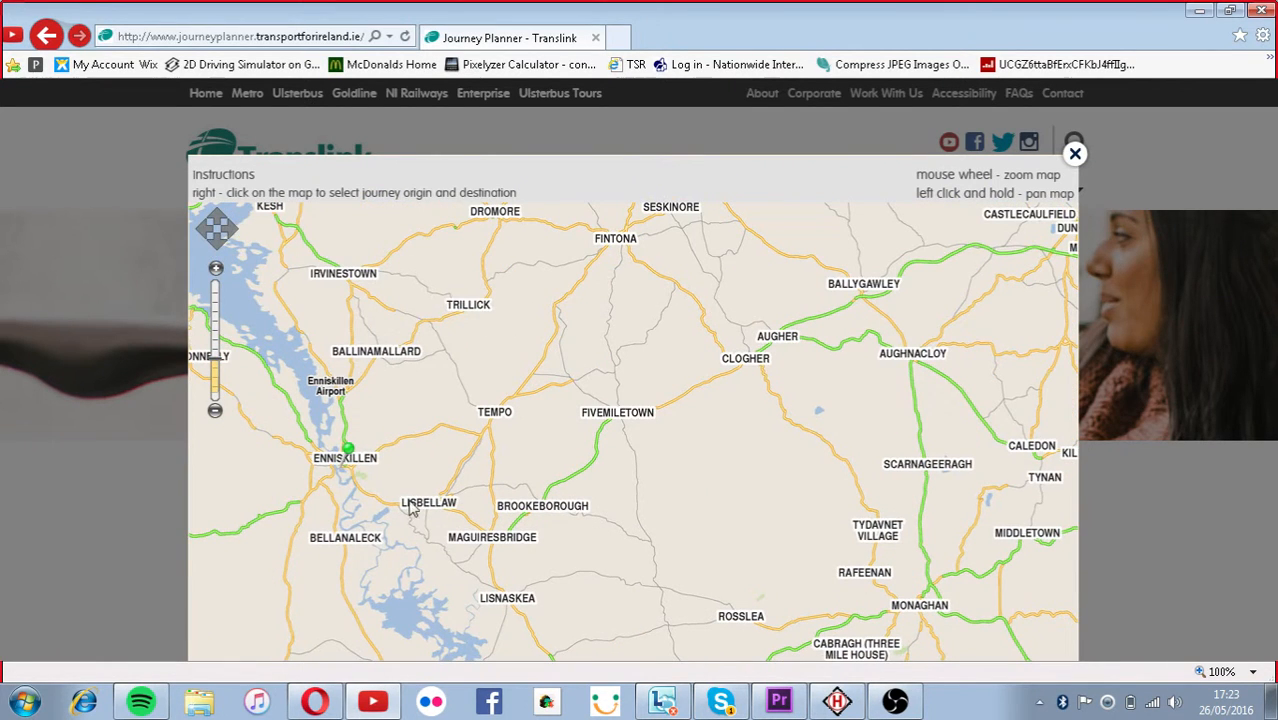
pyautogui.moveTo(698, 380)
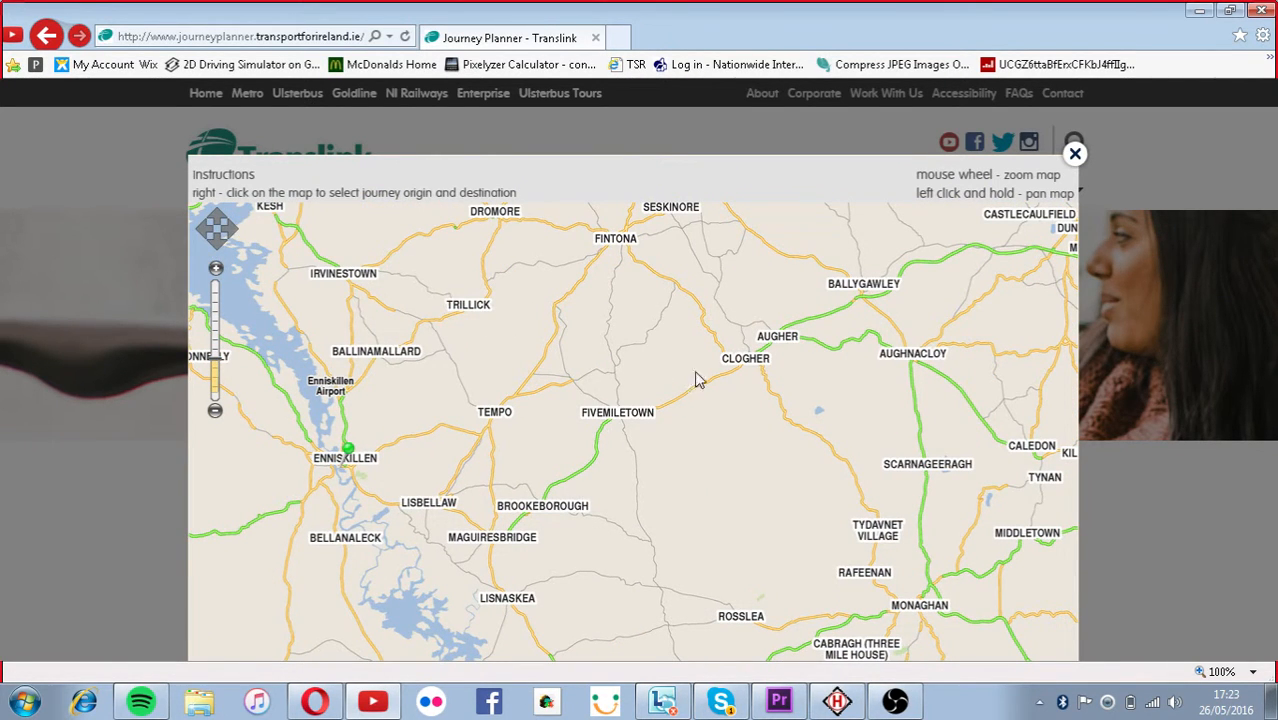
pyautogui.moveTo(700, 380); pyautogui.dragTo(400, 180)
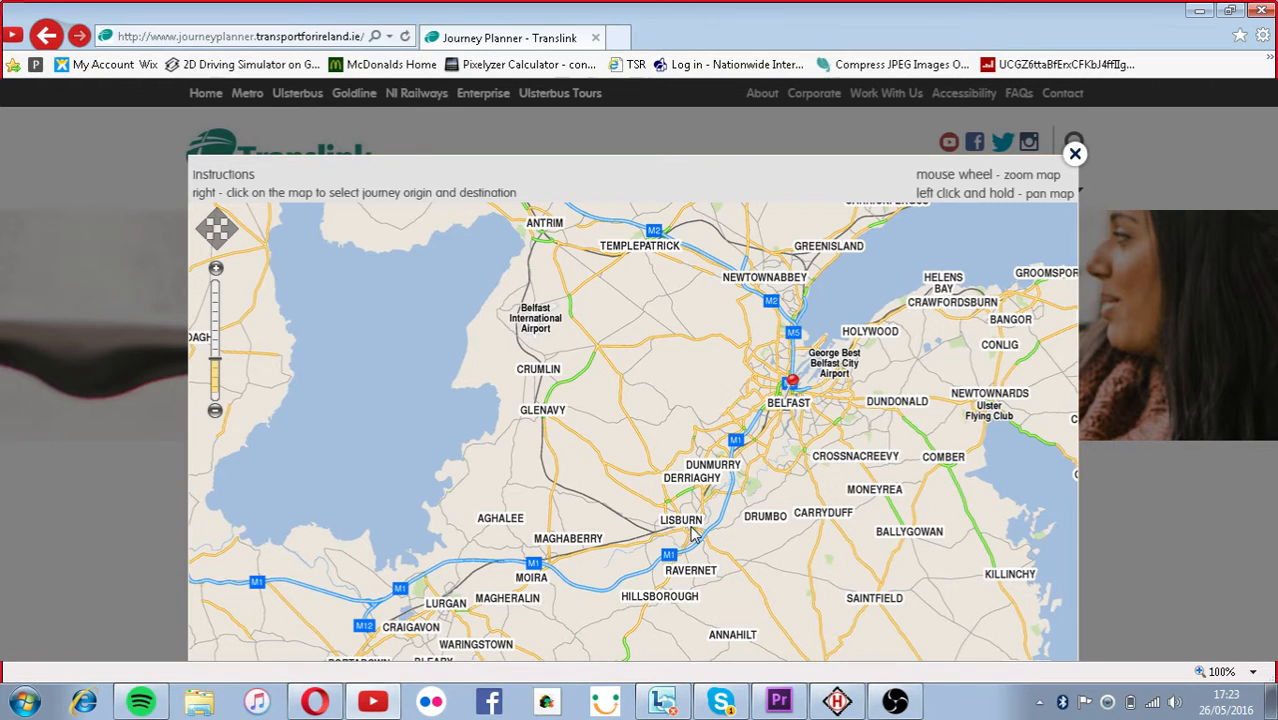
pyautogui.moveTo(688, 536)
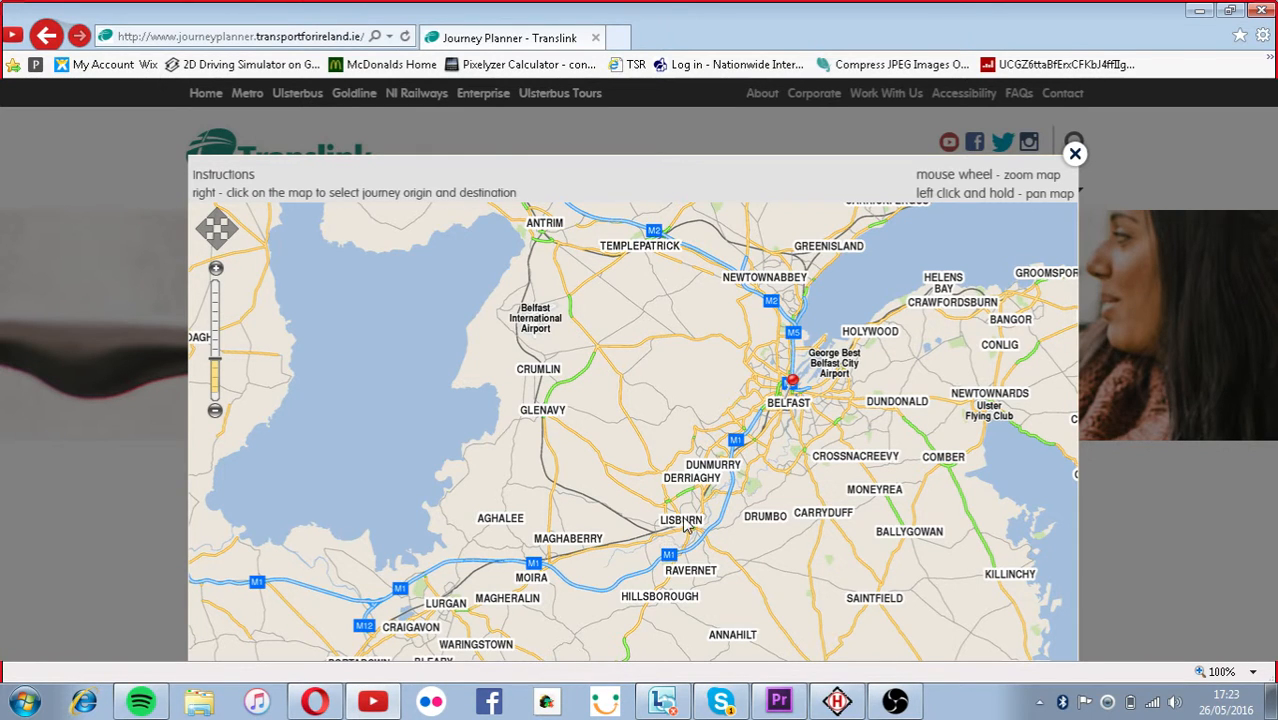
pyautogui.moveTo(762, 434)
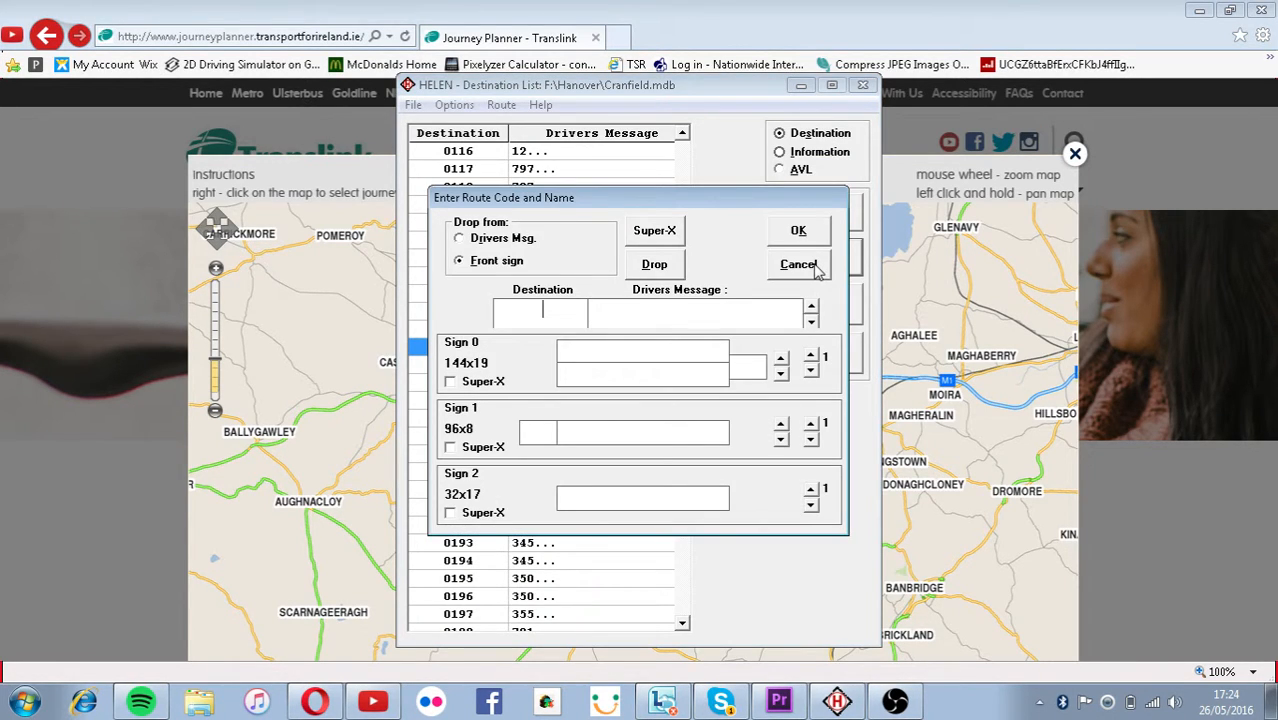
pyautogui.write('0000000128')
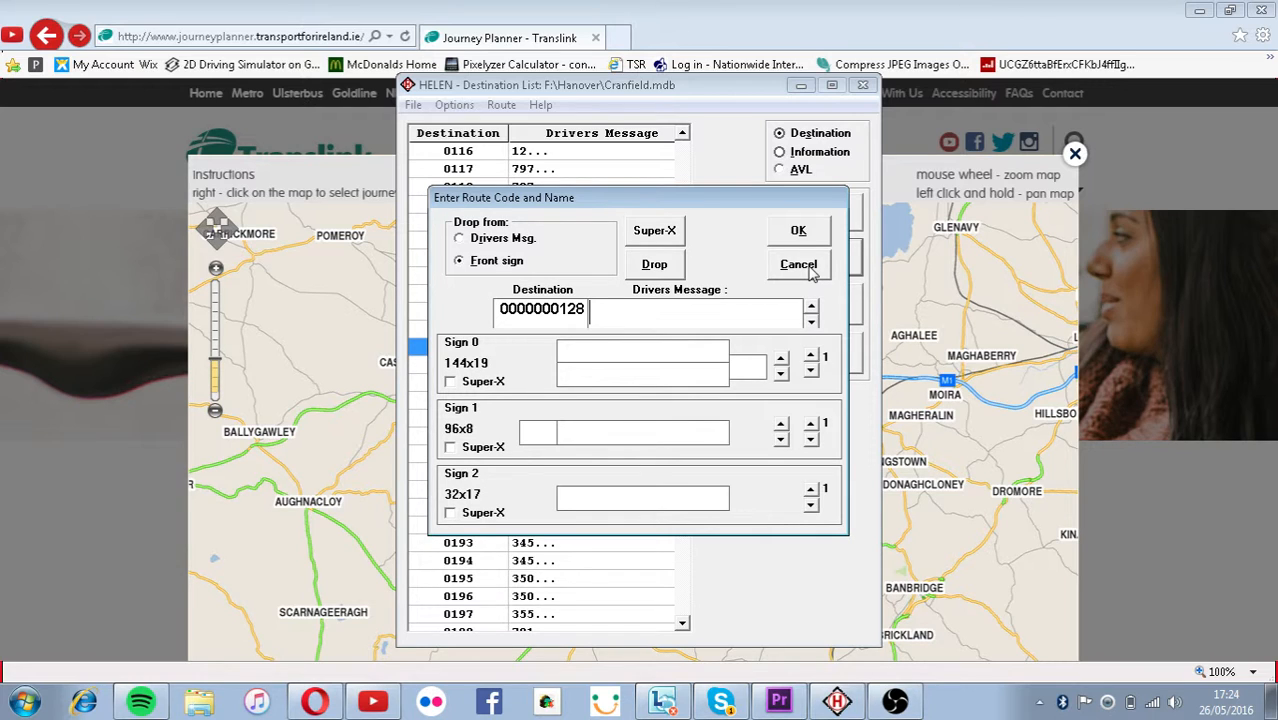
pyautogui.write('X72')
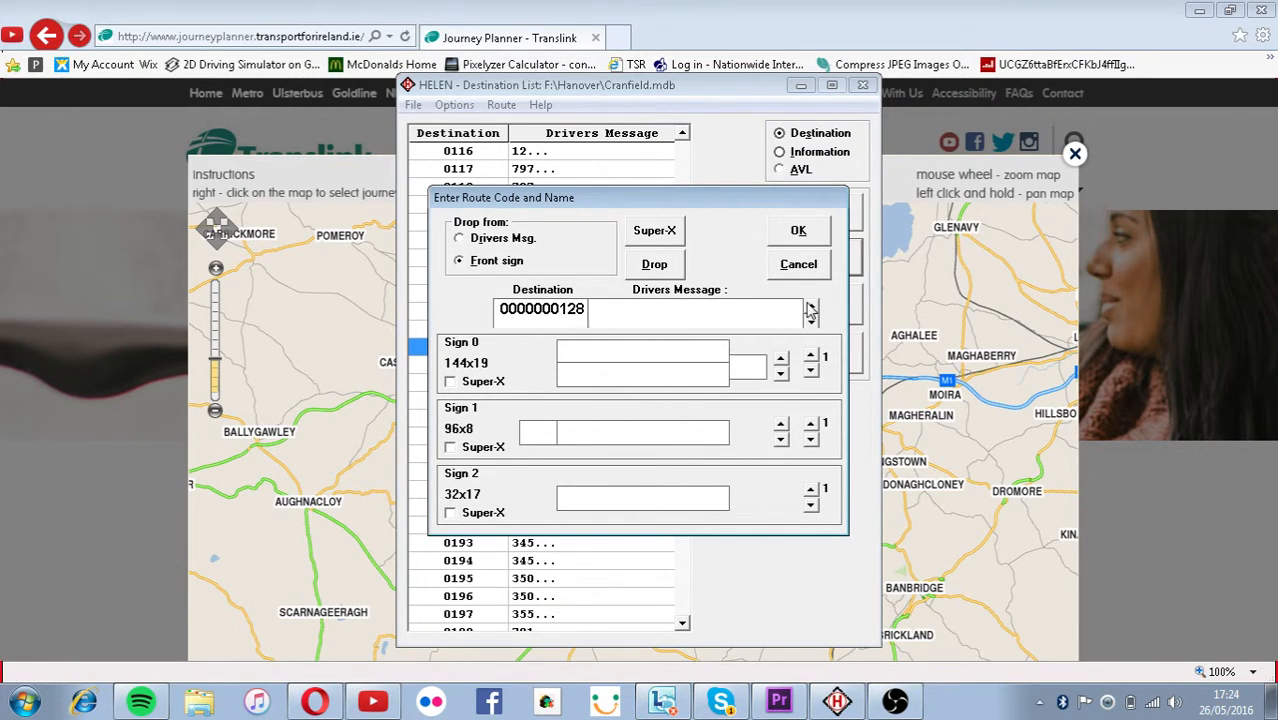
pyautogui.write('Belfast')
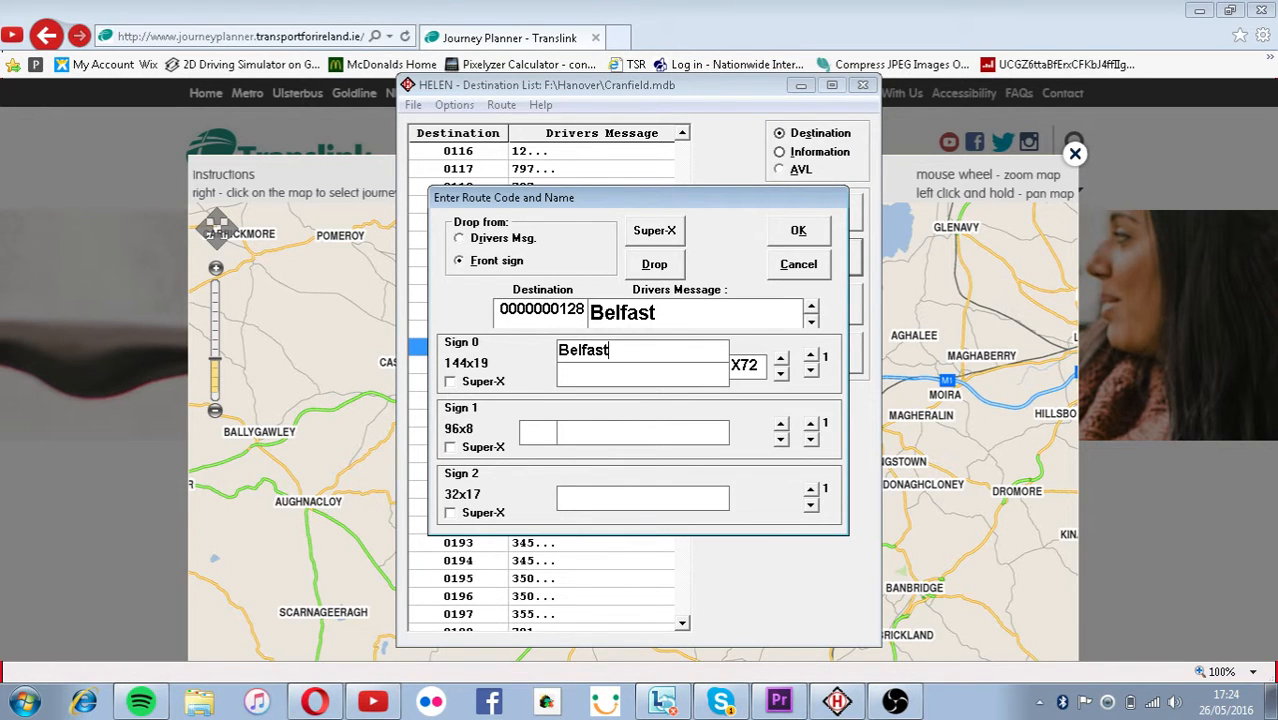
# Step: Fill Sign 0 with 'Belfast' over 'via Dungannon & Lisburn'
pyautogui.write('<>')
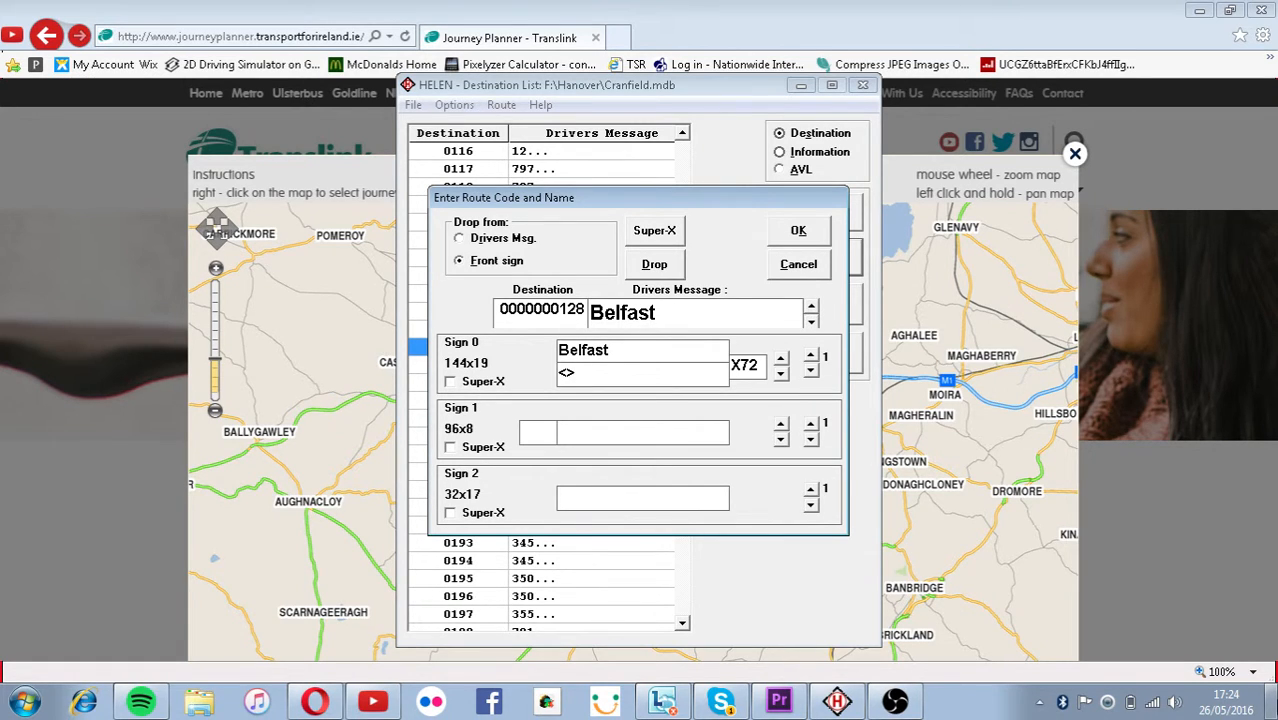
pyautogui.write('Dun')
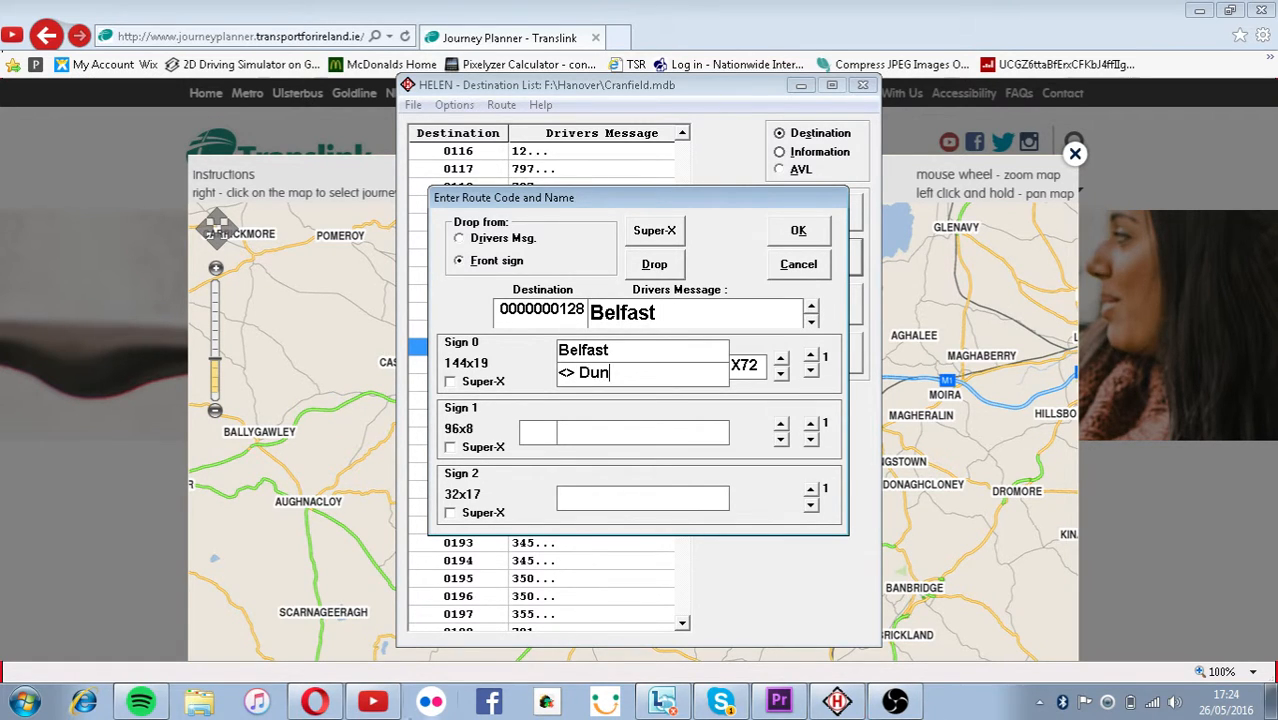
pyautogui.click(800, 264)
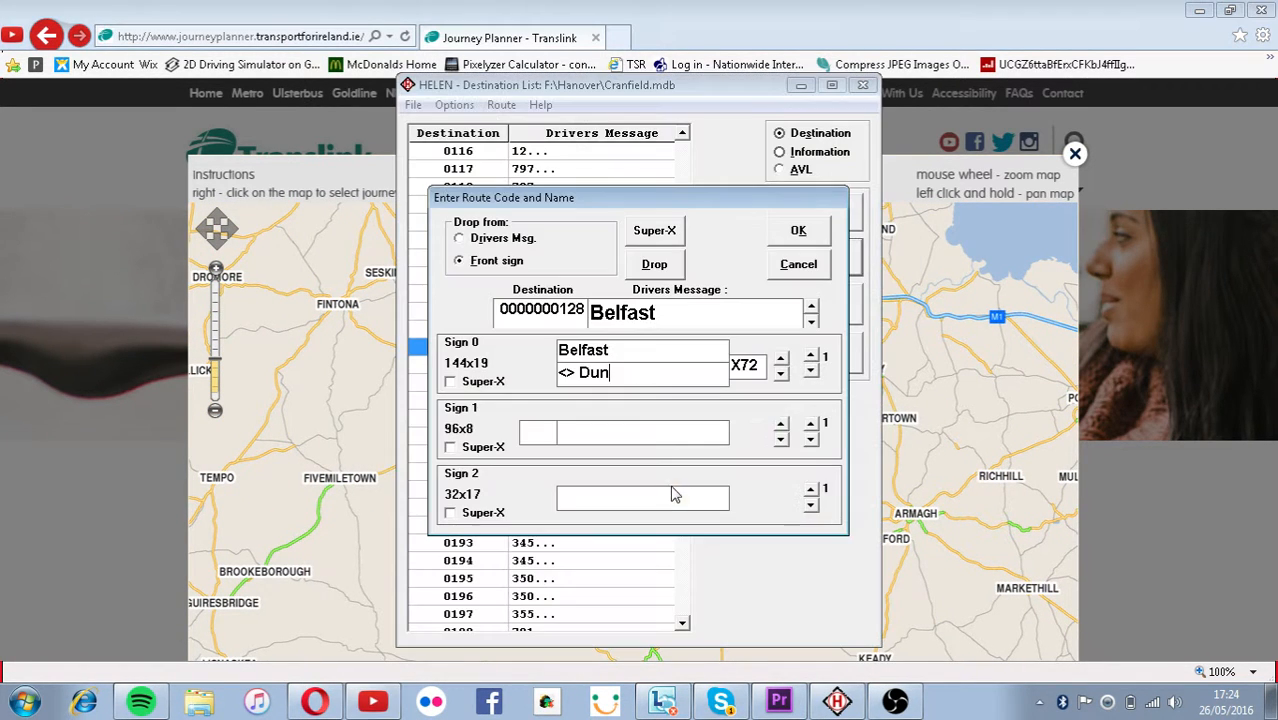
pyautogui.write('g')
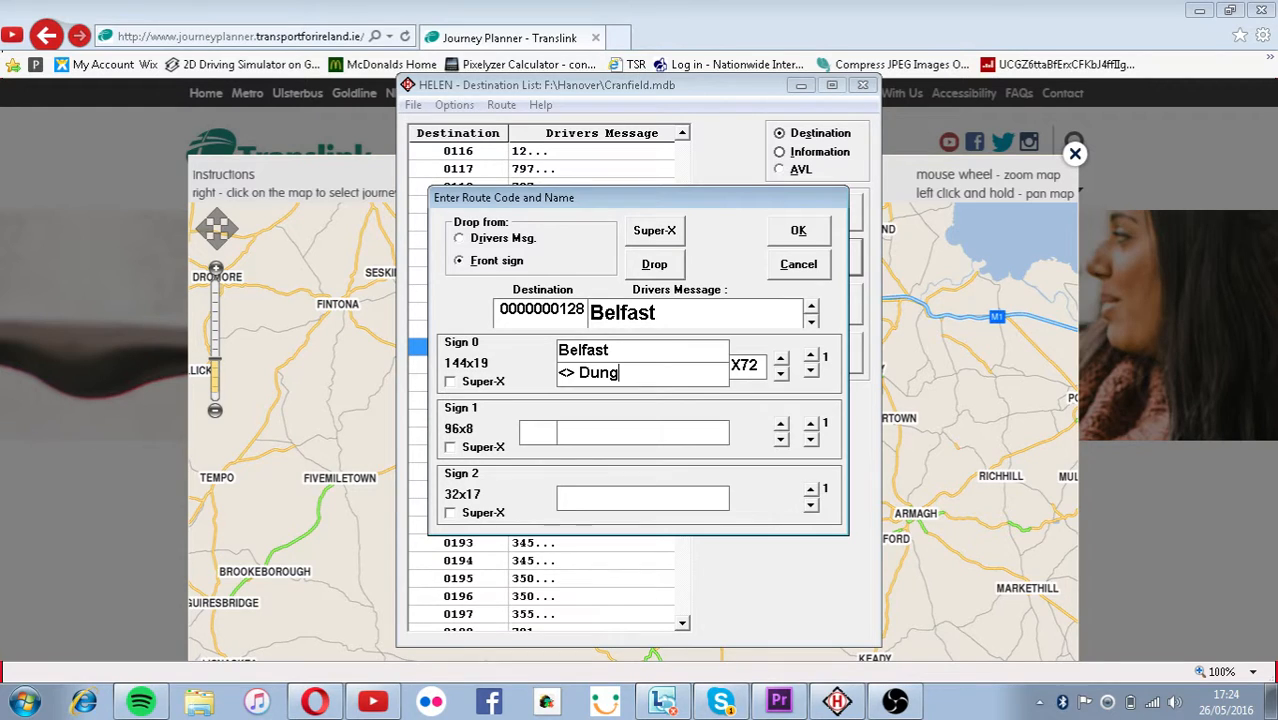
pyautogui.write('annon & Lisburn')
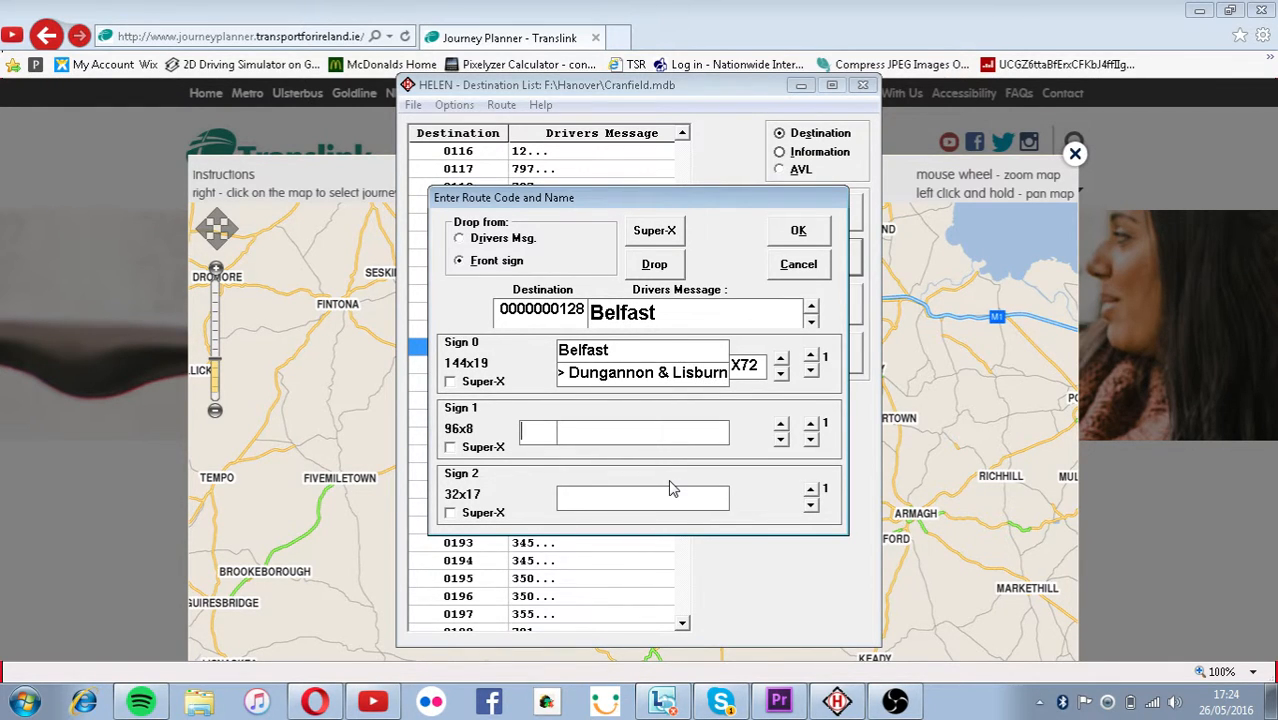
# Step: Make the 96x8 sign a Super-X 'X72 via Lisburn' message and put X72 on the 32x17 sign
pyautogui.write('X72')
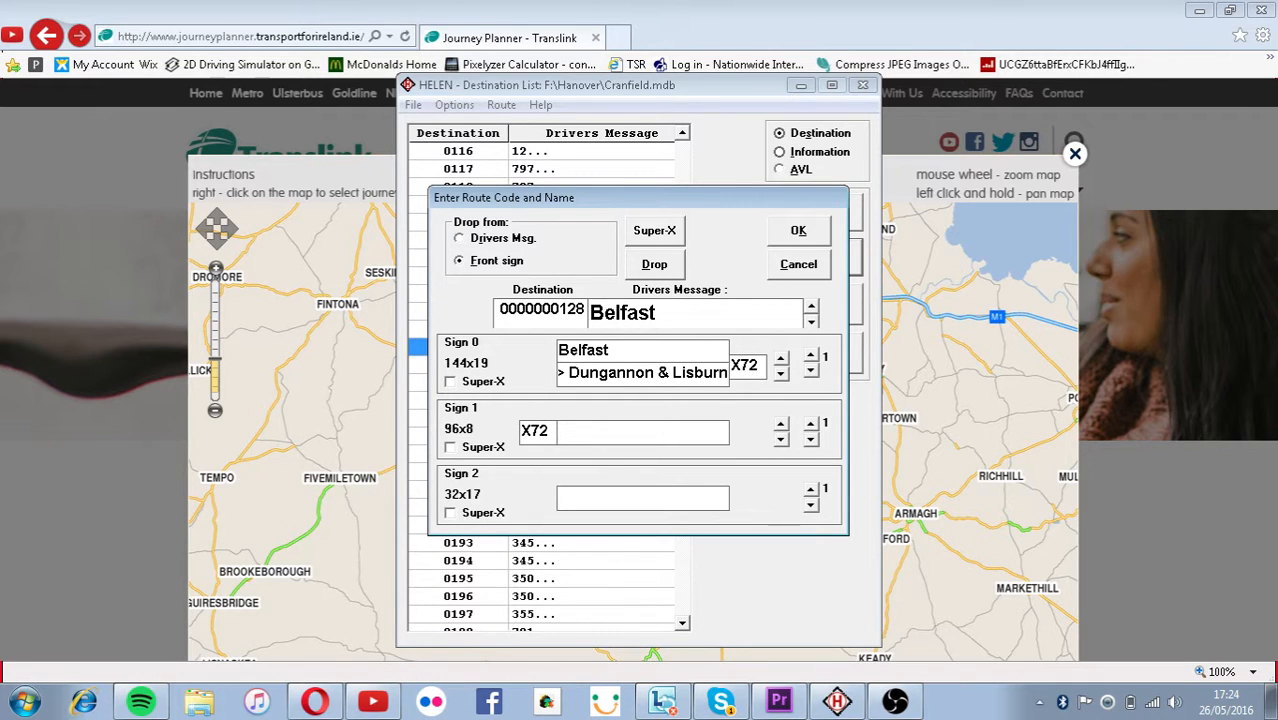
pyautogui.write('Bela')
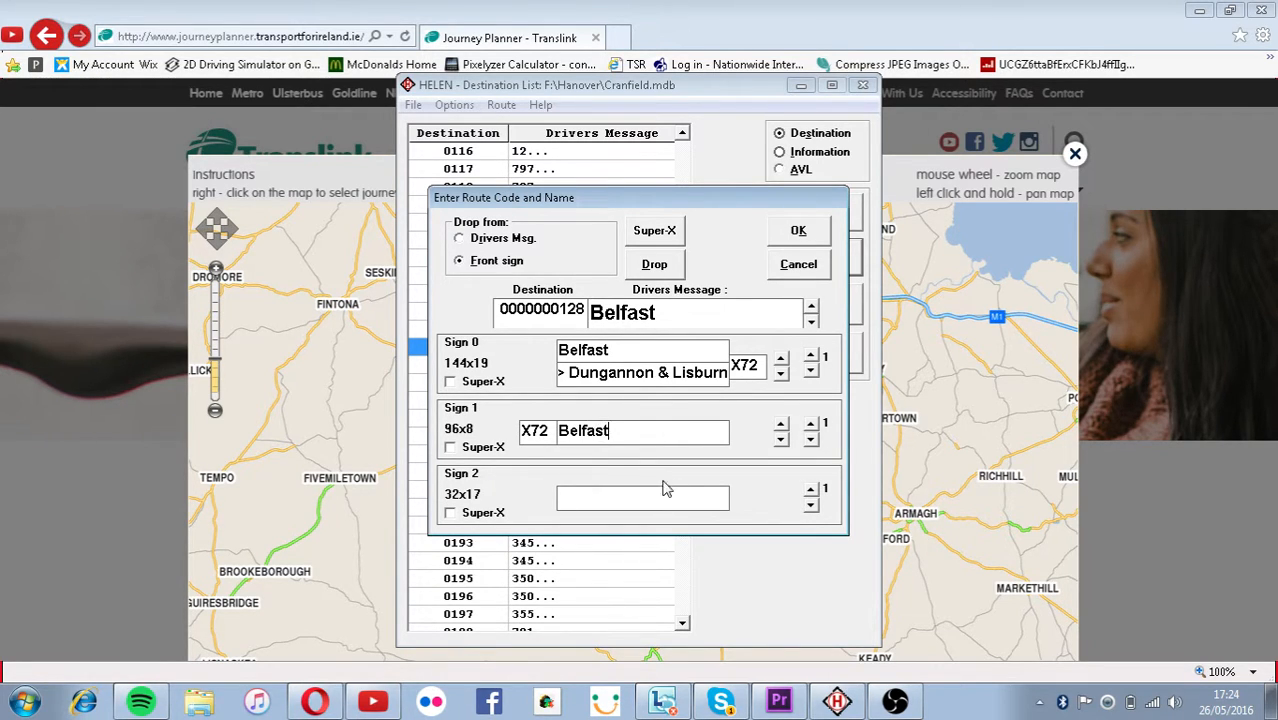
pyautogui.click(452, 446)
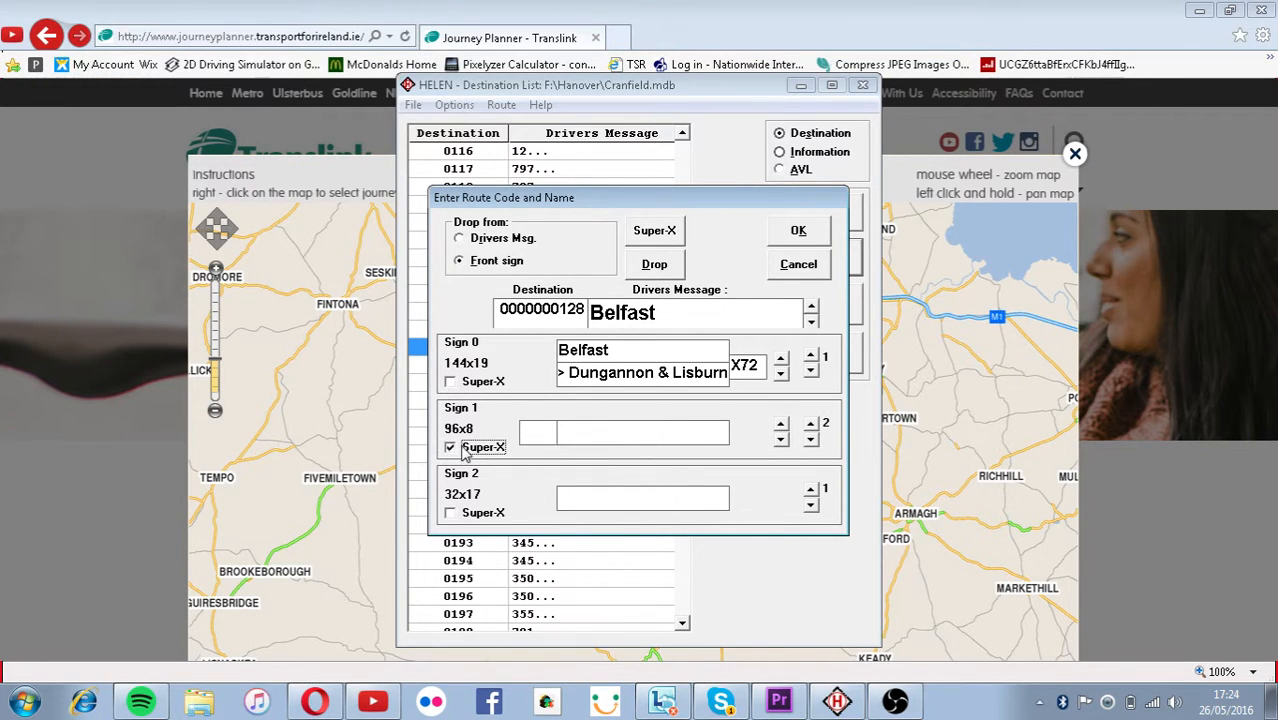
pyautogui.write('X72')
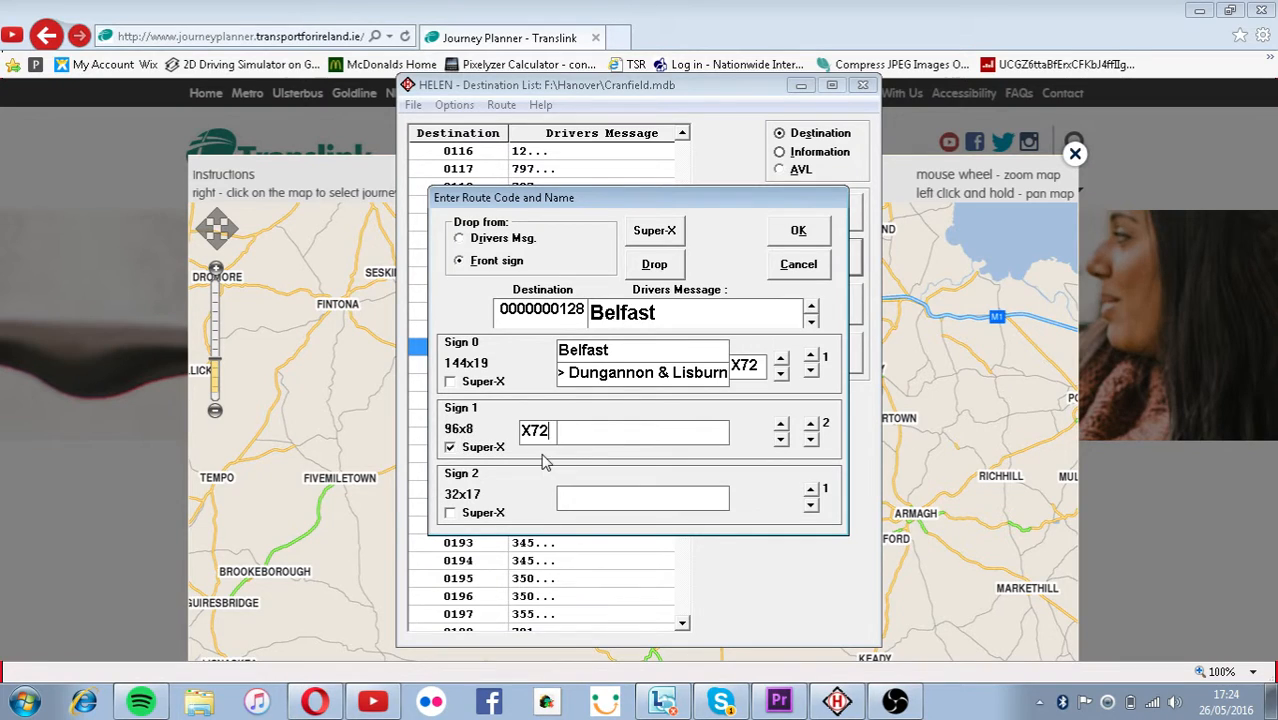
pyautogui.write('via Lisburn')
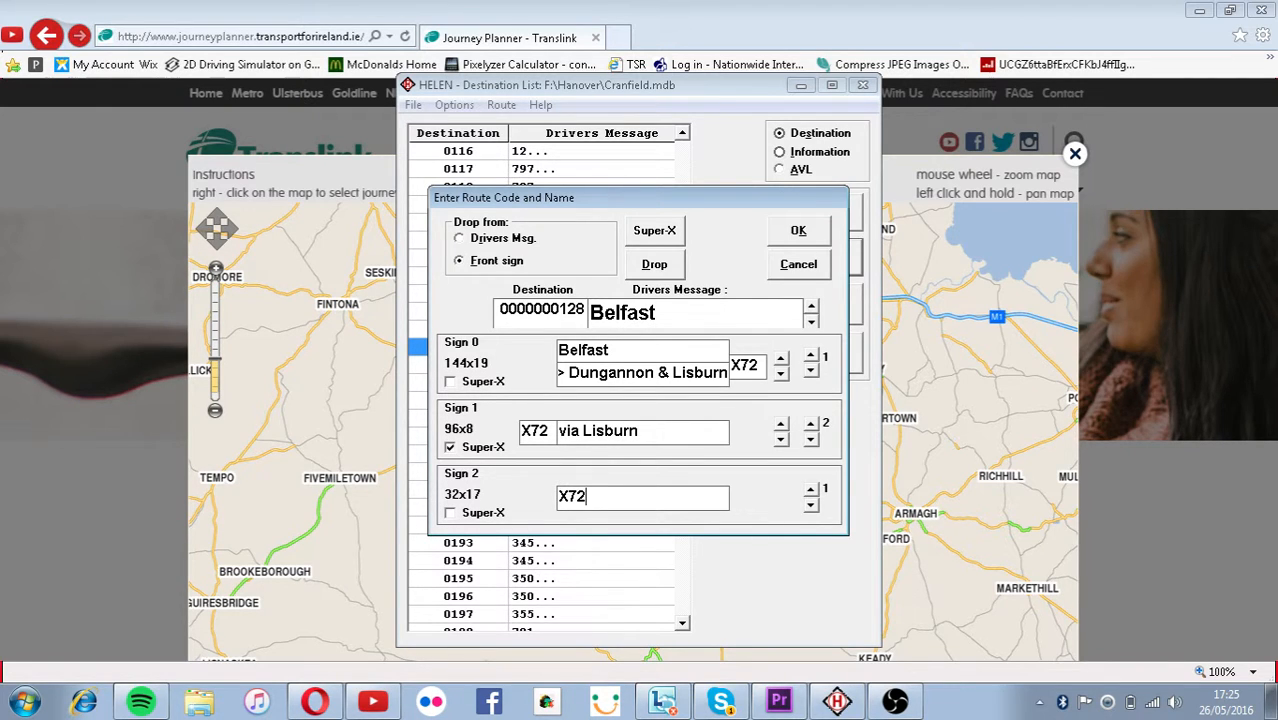
# Step: Confirm the route entry, save the sign design and reopen destination 0128's sign parameters
pyautogui.click(798, 230)
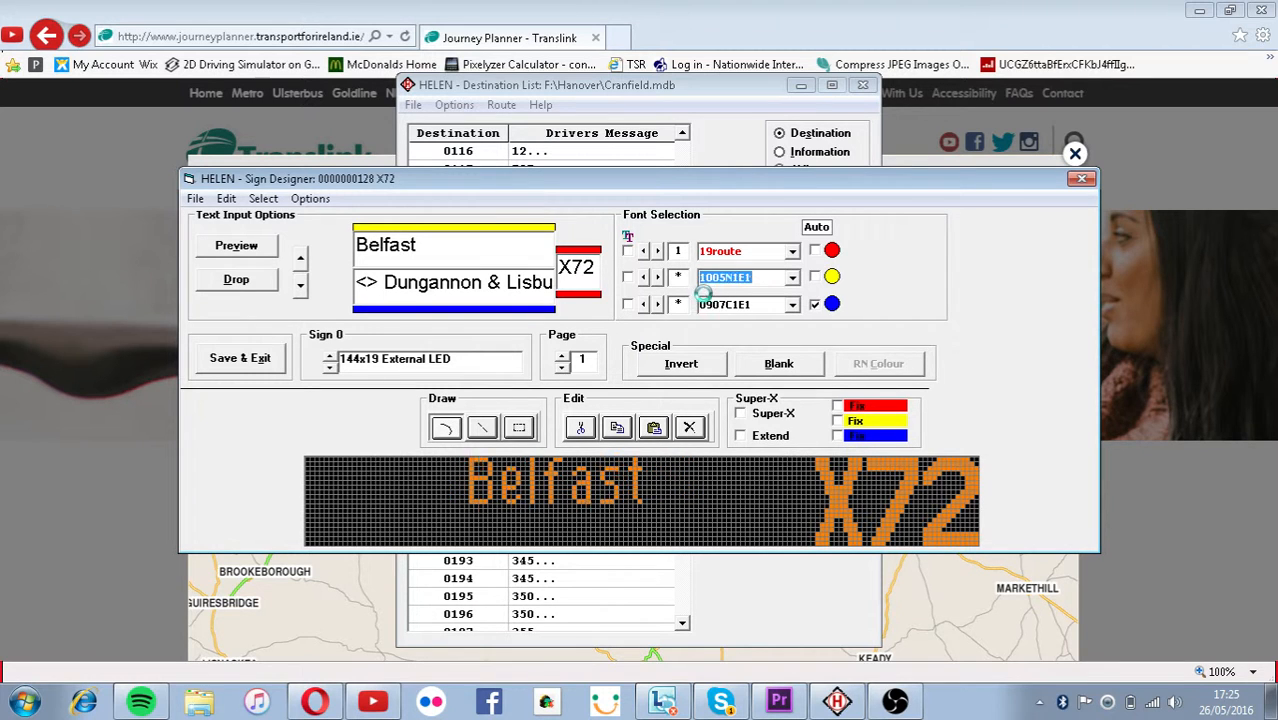
pyautogui.click(236, 244)
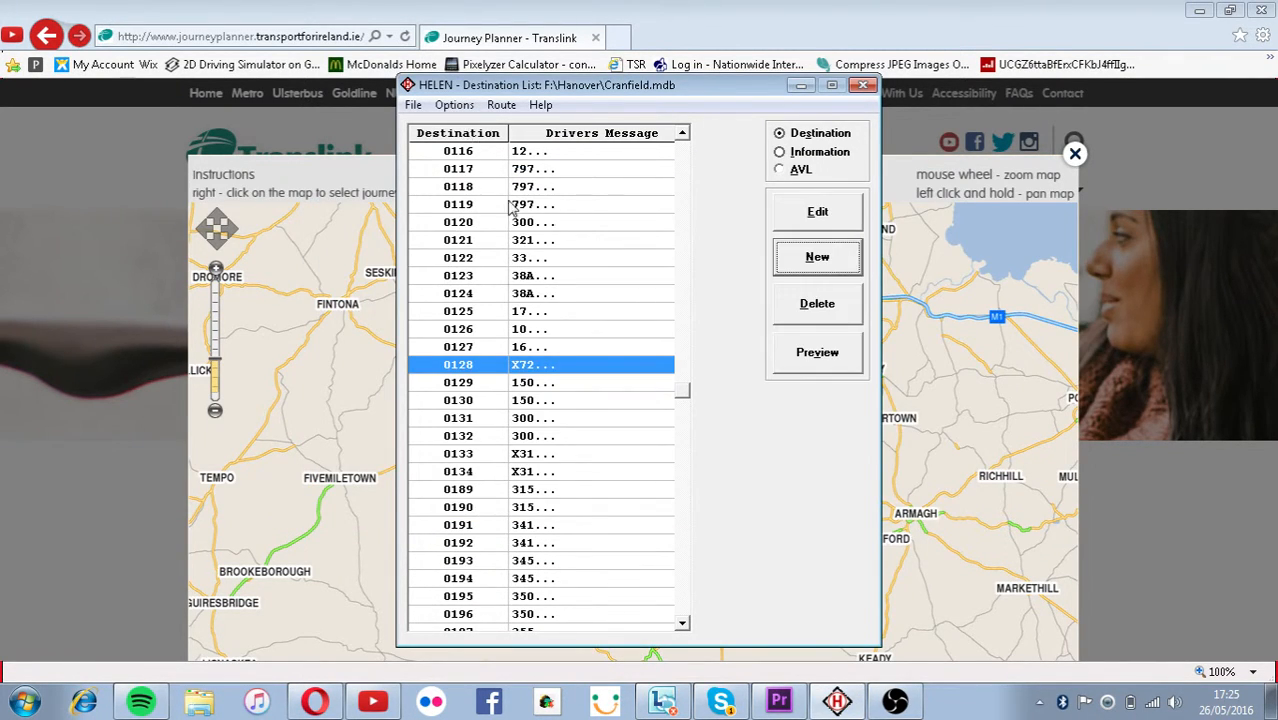
pyautogui.click(816, 212)
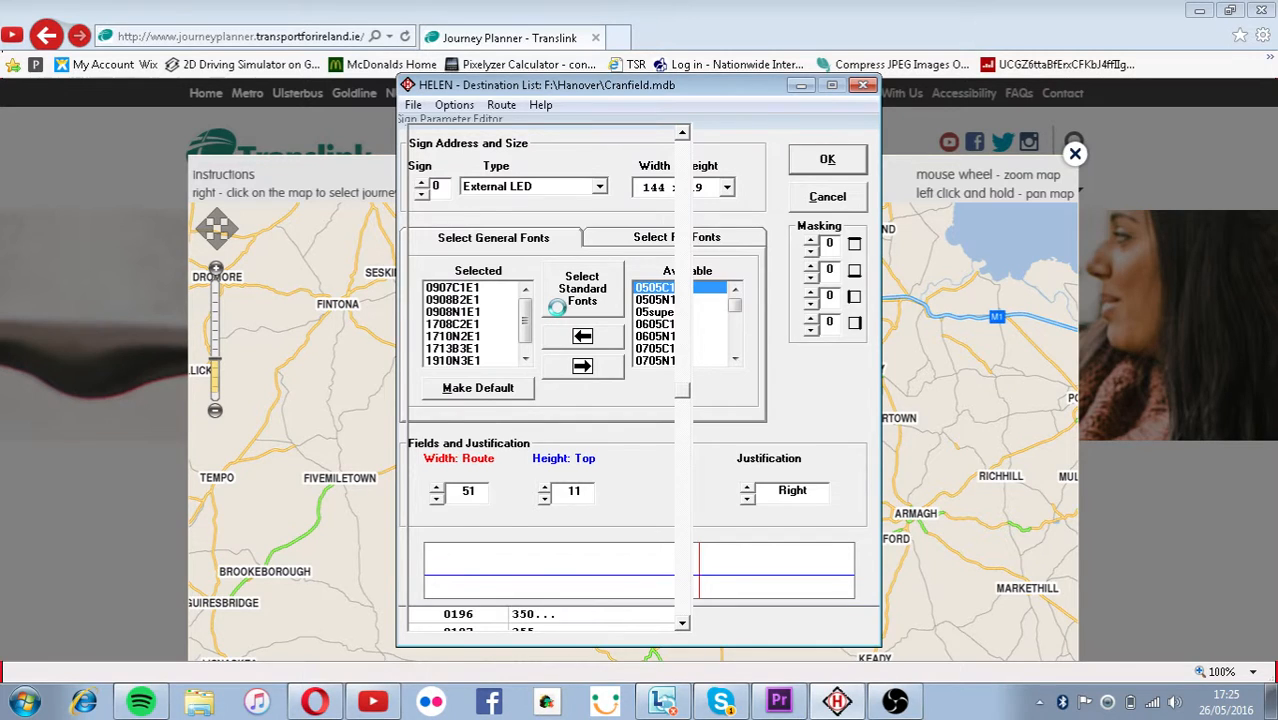
# Step: Set the Belfast page fonts to 19route, 11bold and 07thin in Sign Designer
pyautogui.click(828, 160)
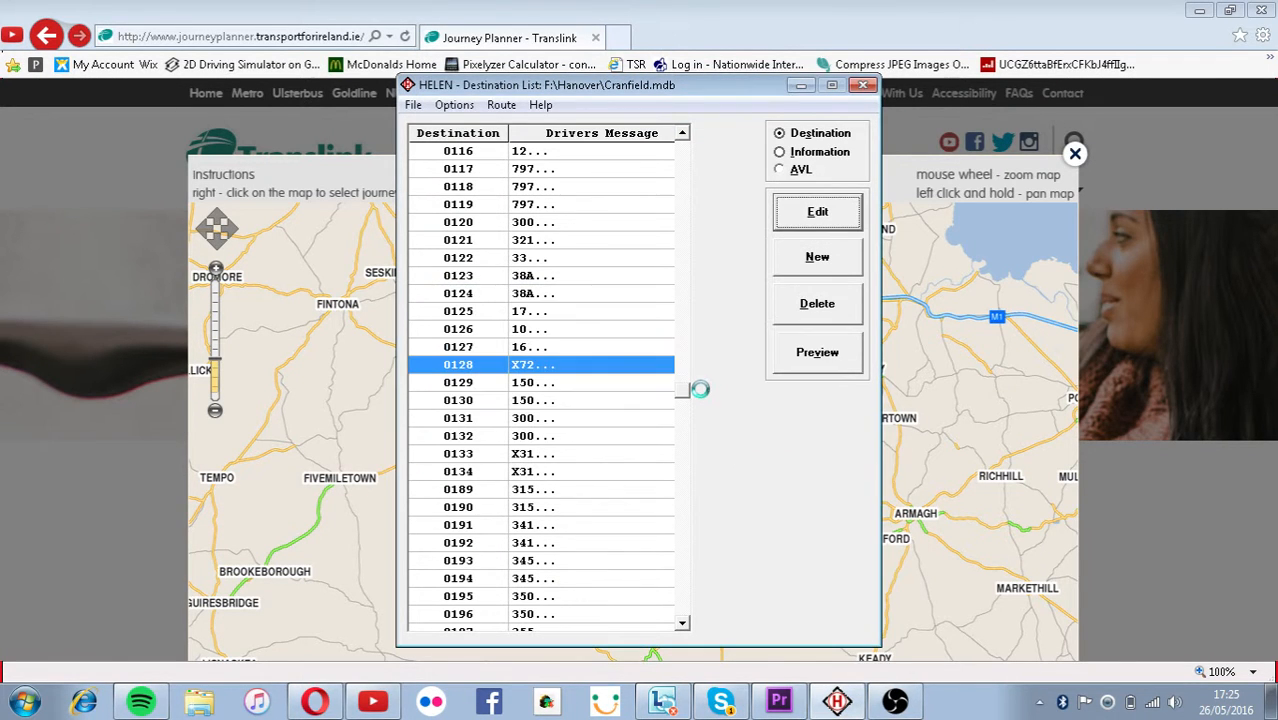
pyautogui.click(816, 212)
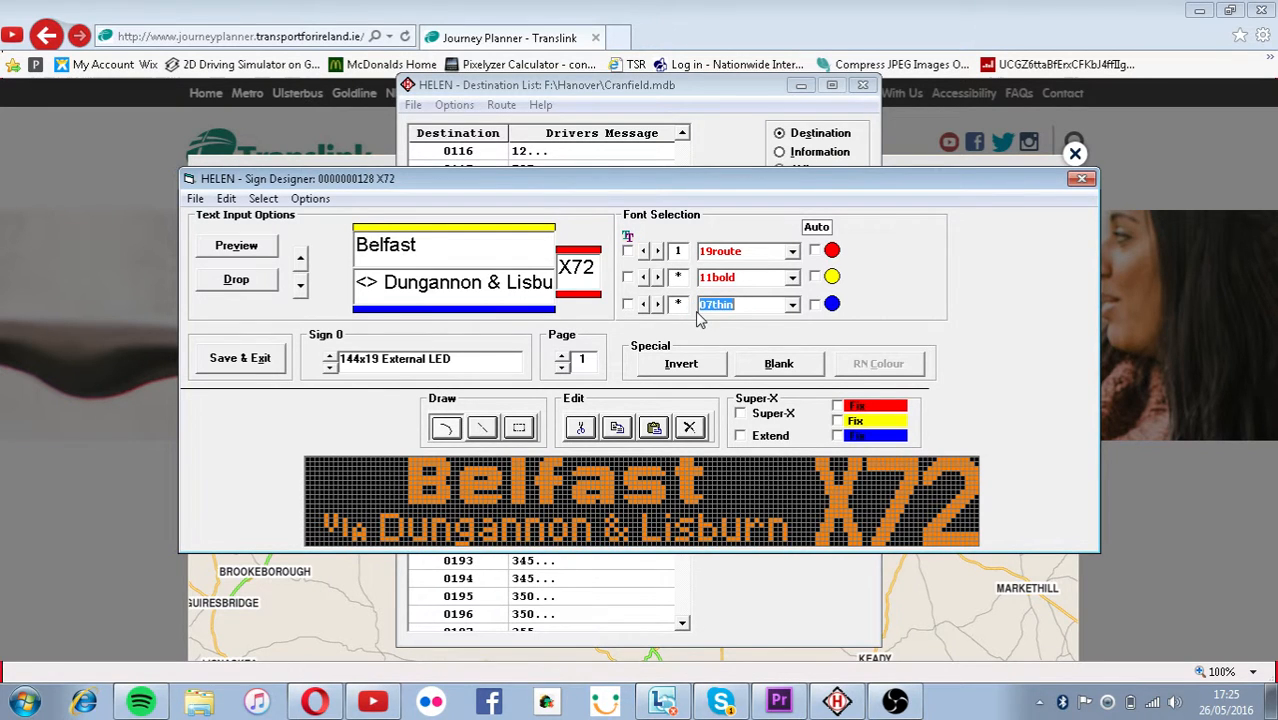
pyautogui.click(792, 304)
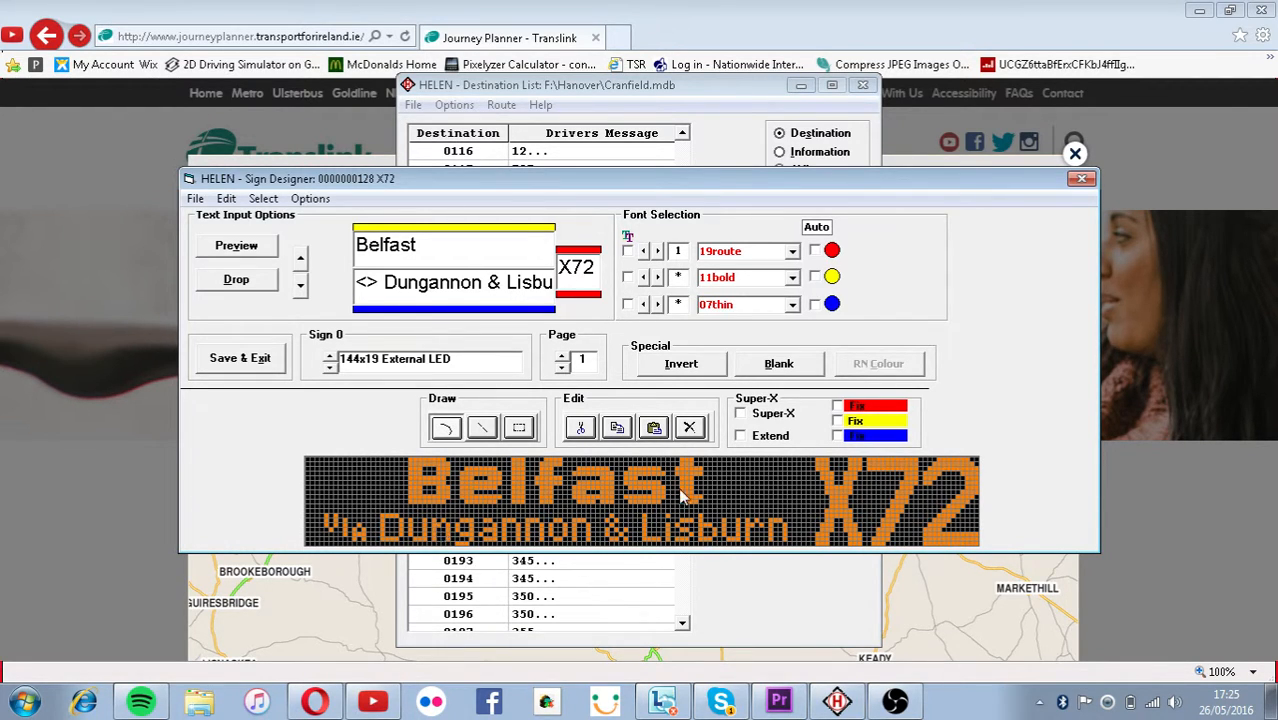
pyautogui.moveTo(516, 532)
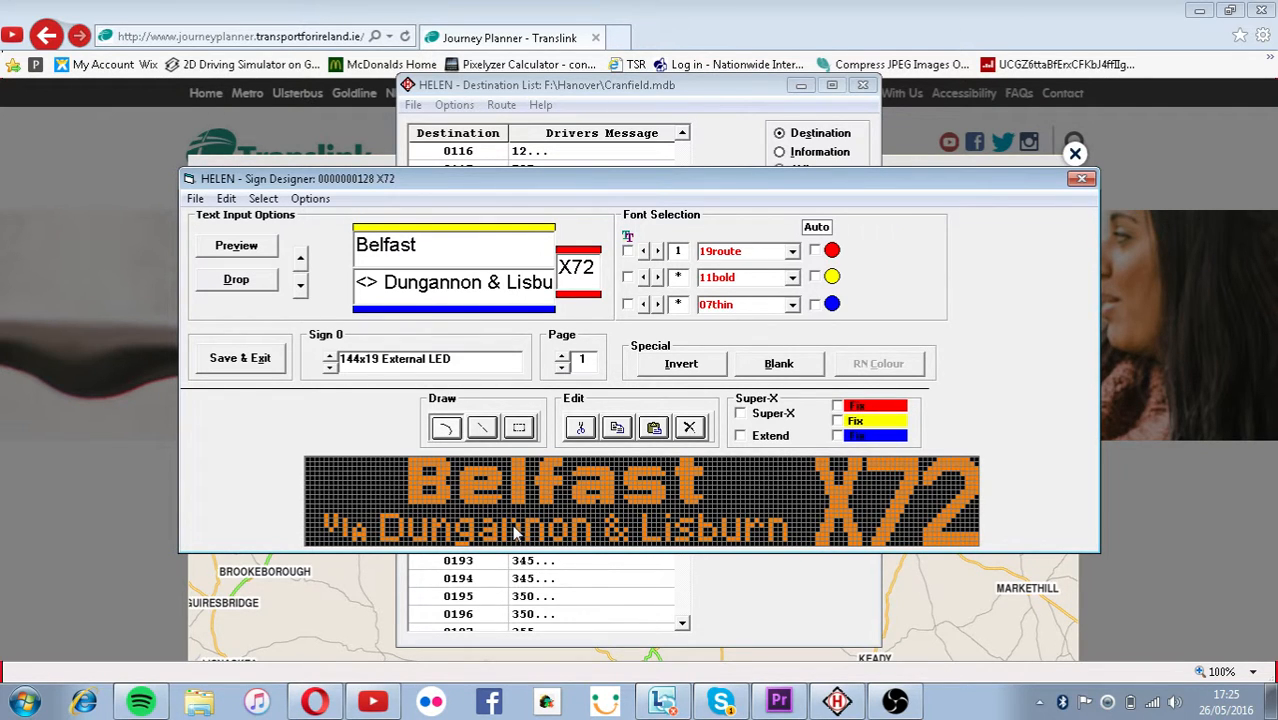
pyautogui.moveTo(580, 528)
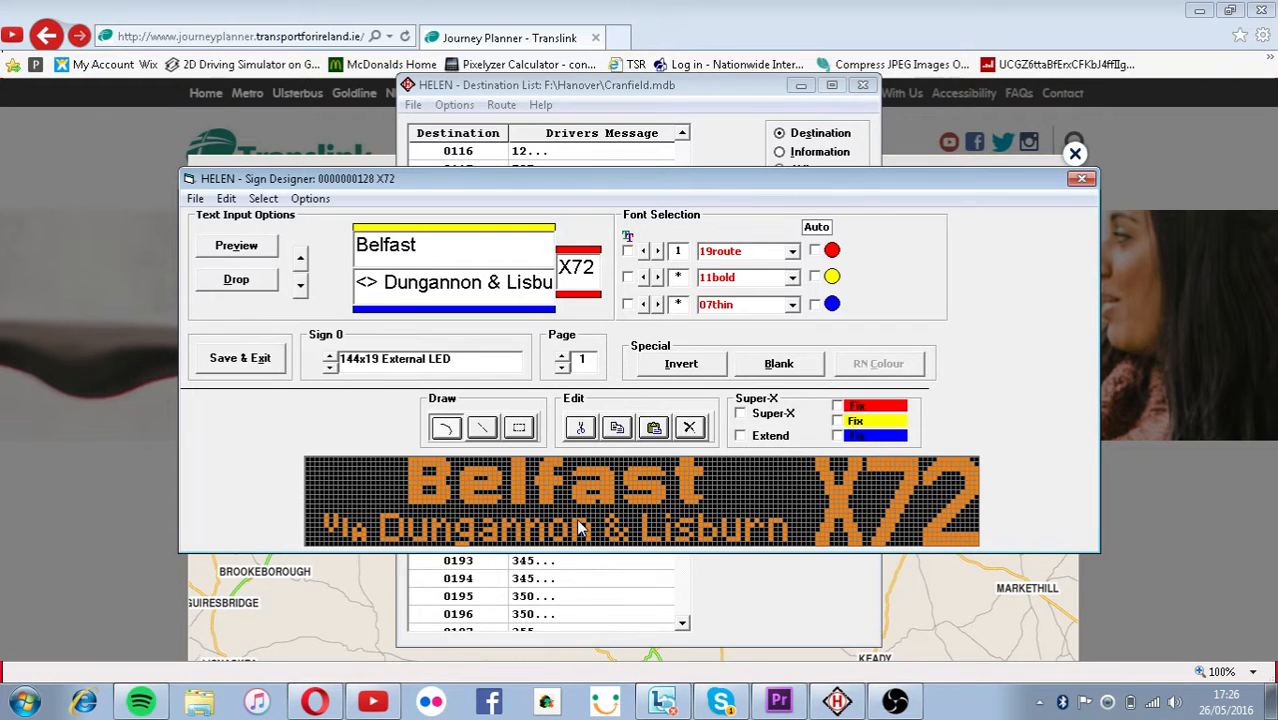
pyautogui.moveTo(788, 532)
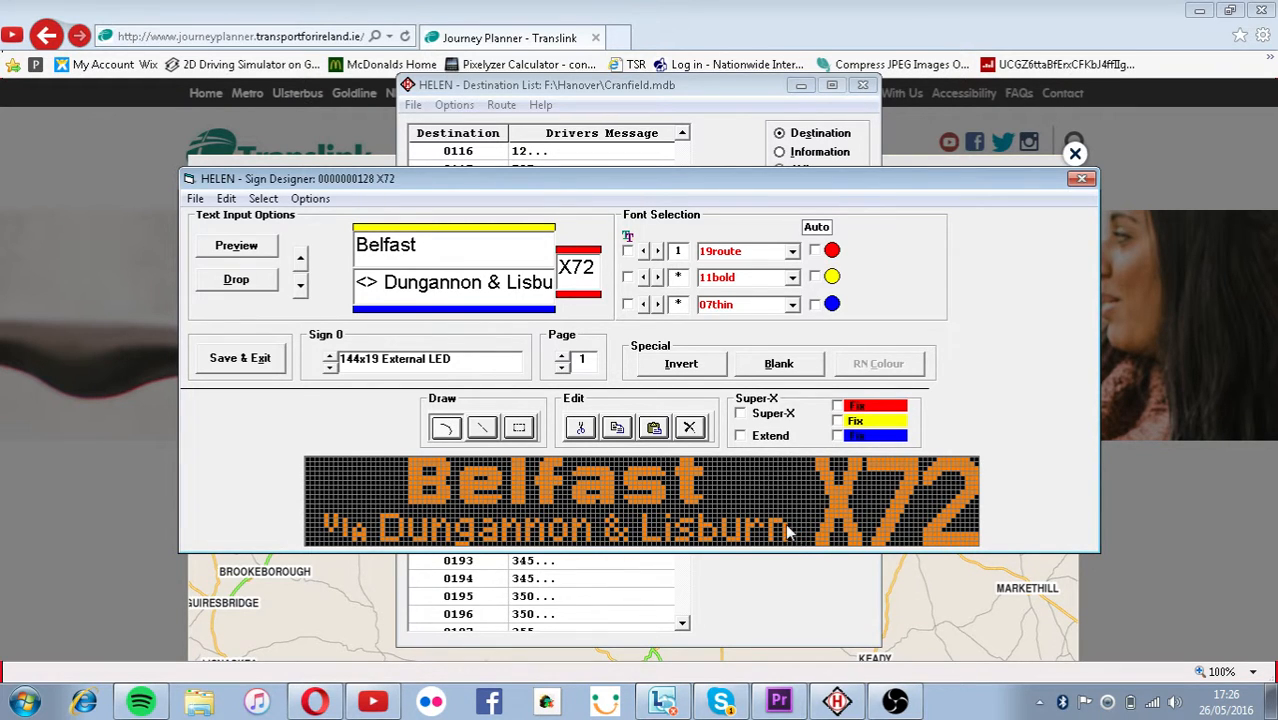
pyautogui.moveTo(884, 474)
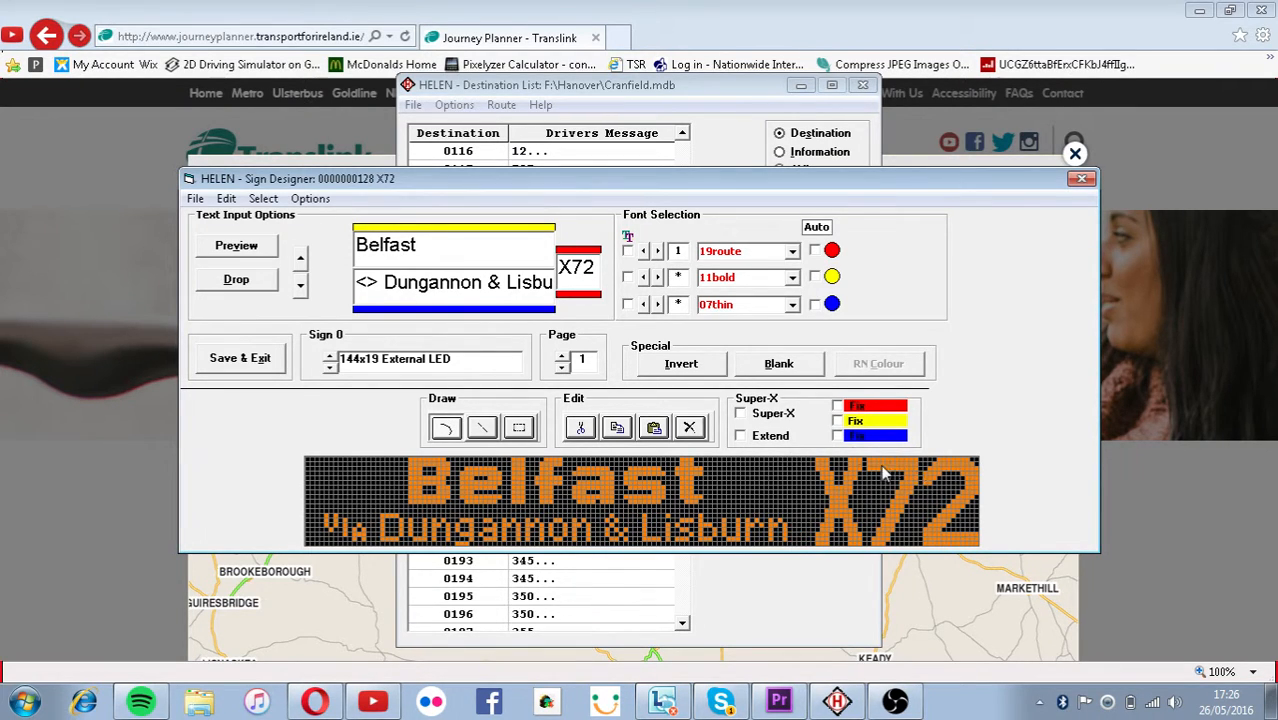
pyautogui.moveTo(496, 422)
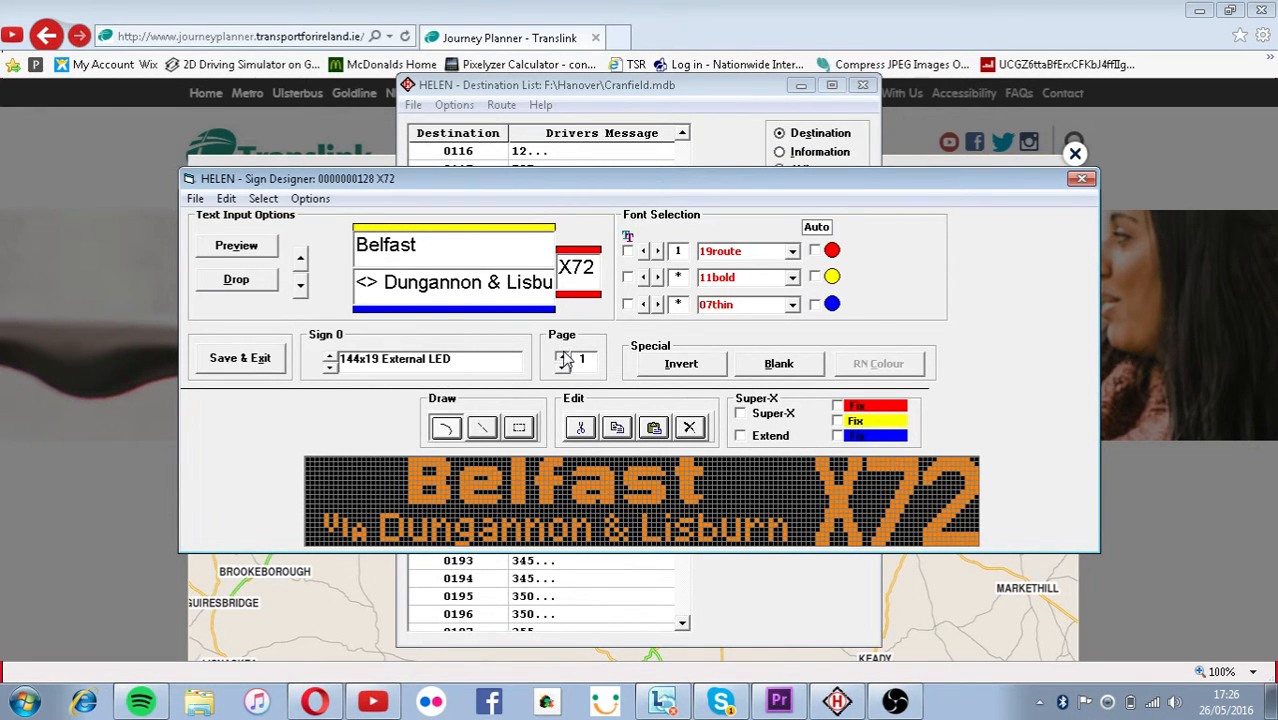
# Step: Add page 2 to the sign reading 'EXPRESS Service'
pyautogui.click(562, 352)
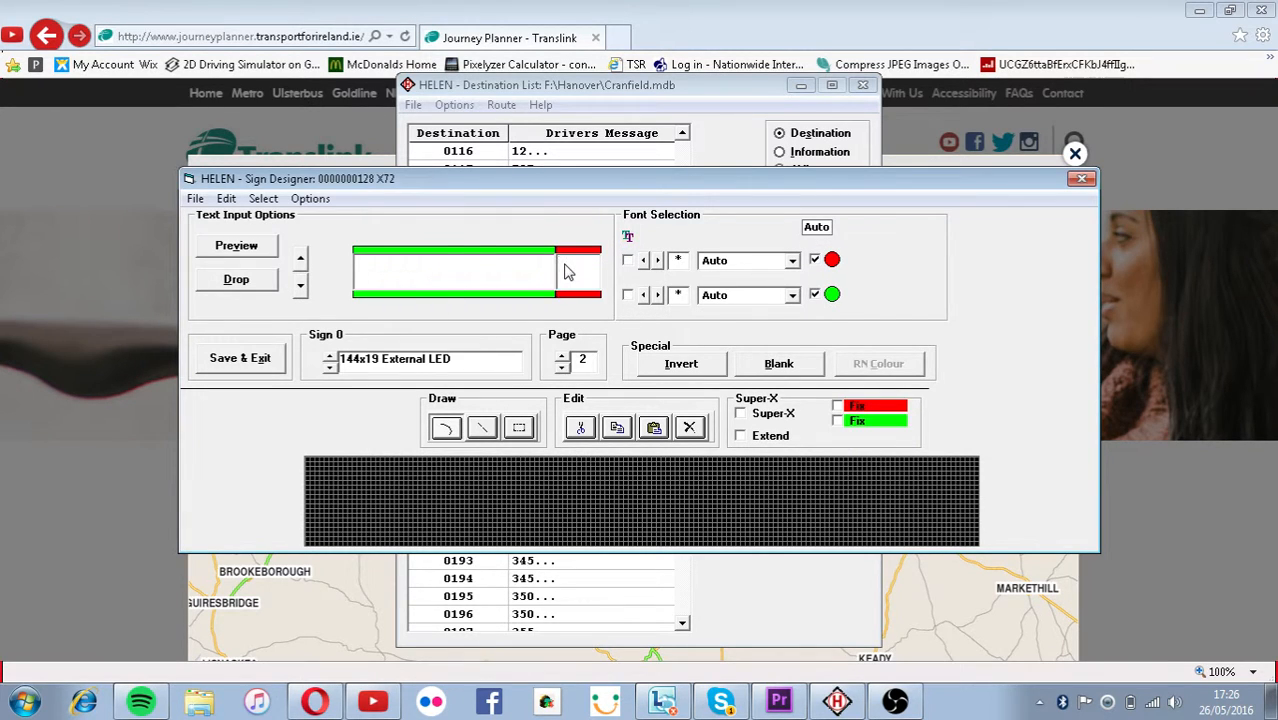
pyautogui.write('E')
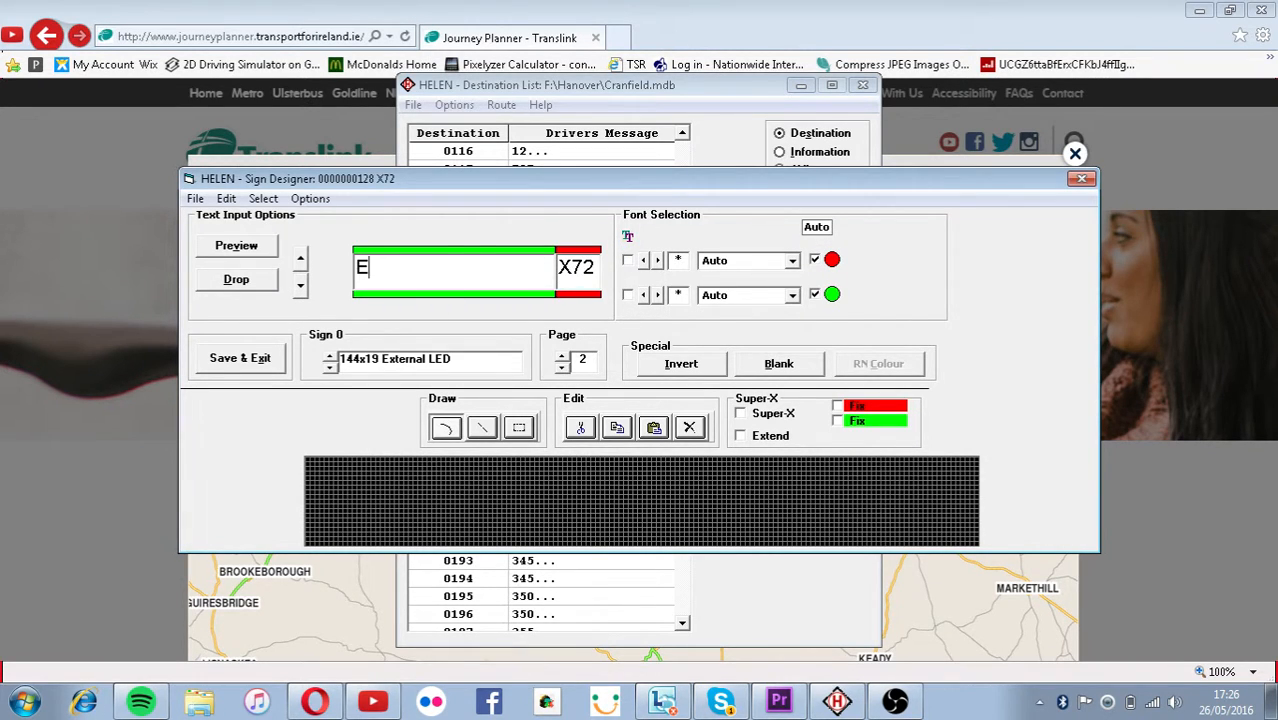
pyautogui.write('XPRESS Service')
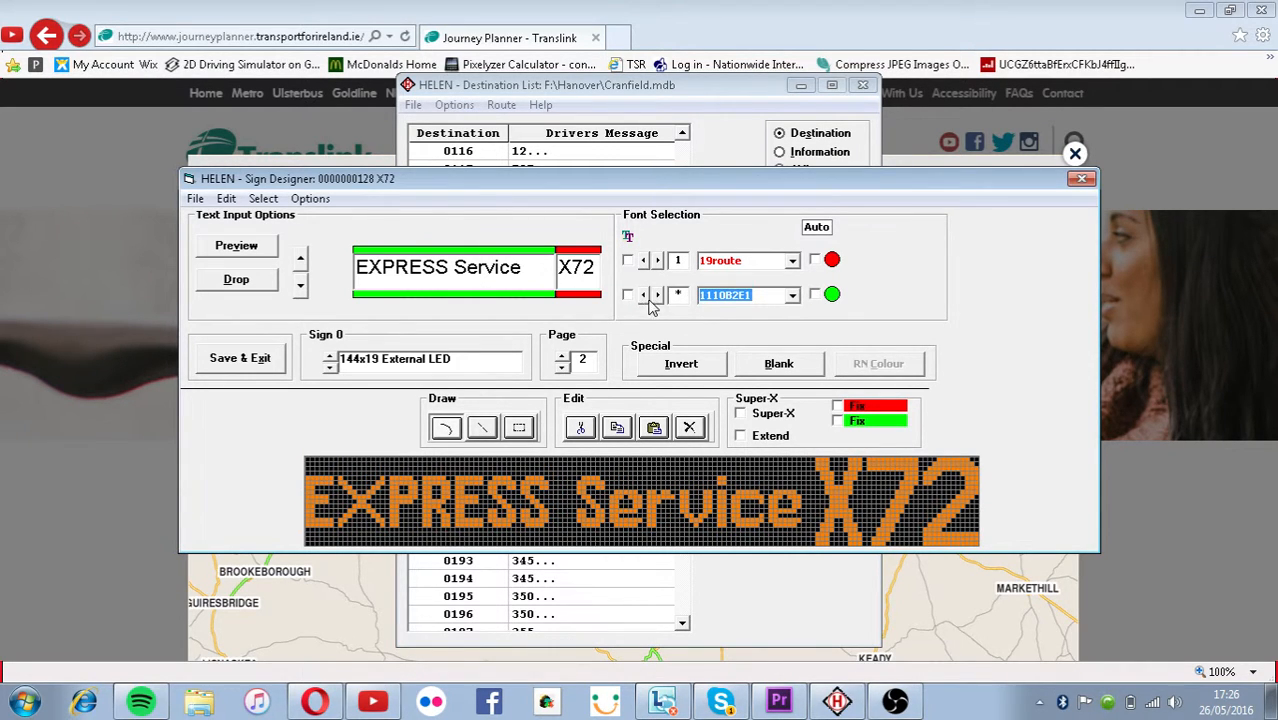
# Step: Change the EXPRESS Service text to a different font
pyautogui.click(802, 294)
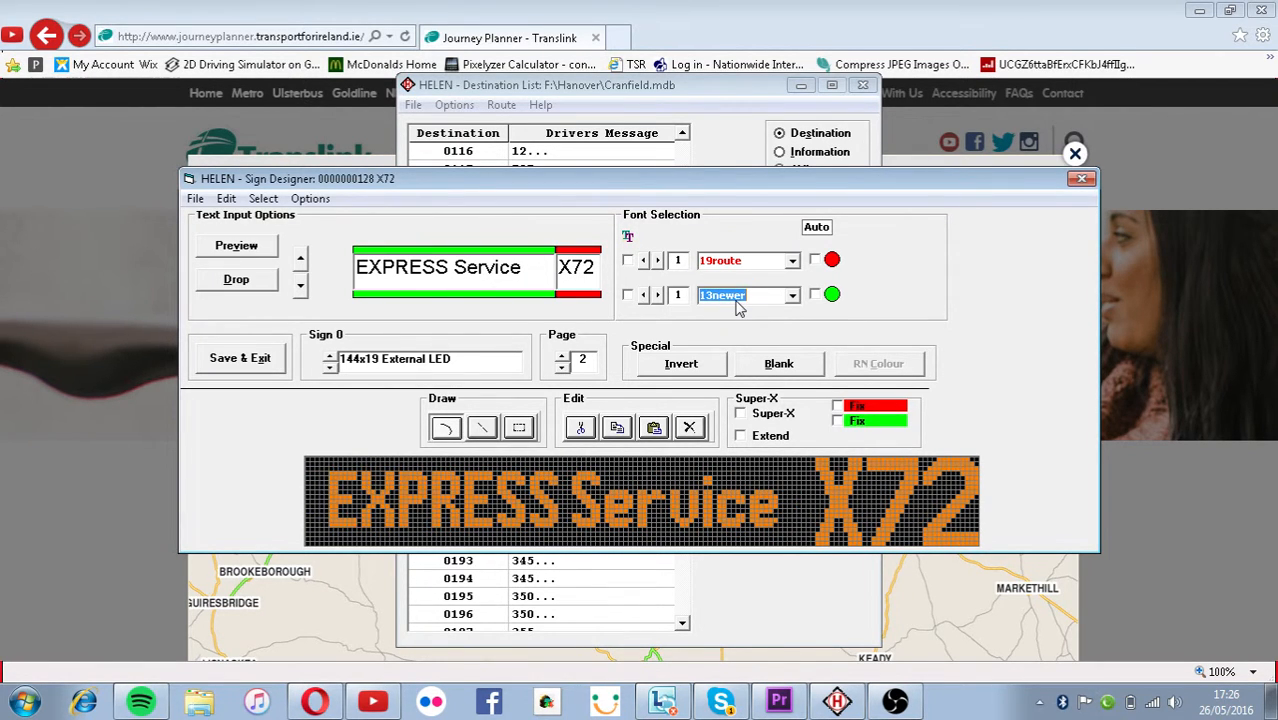
pyautogui.click(736, 302)
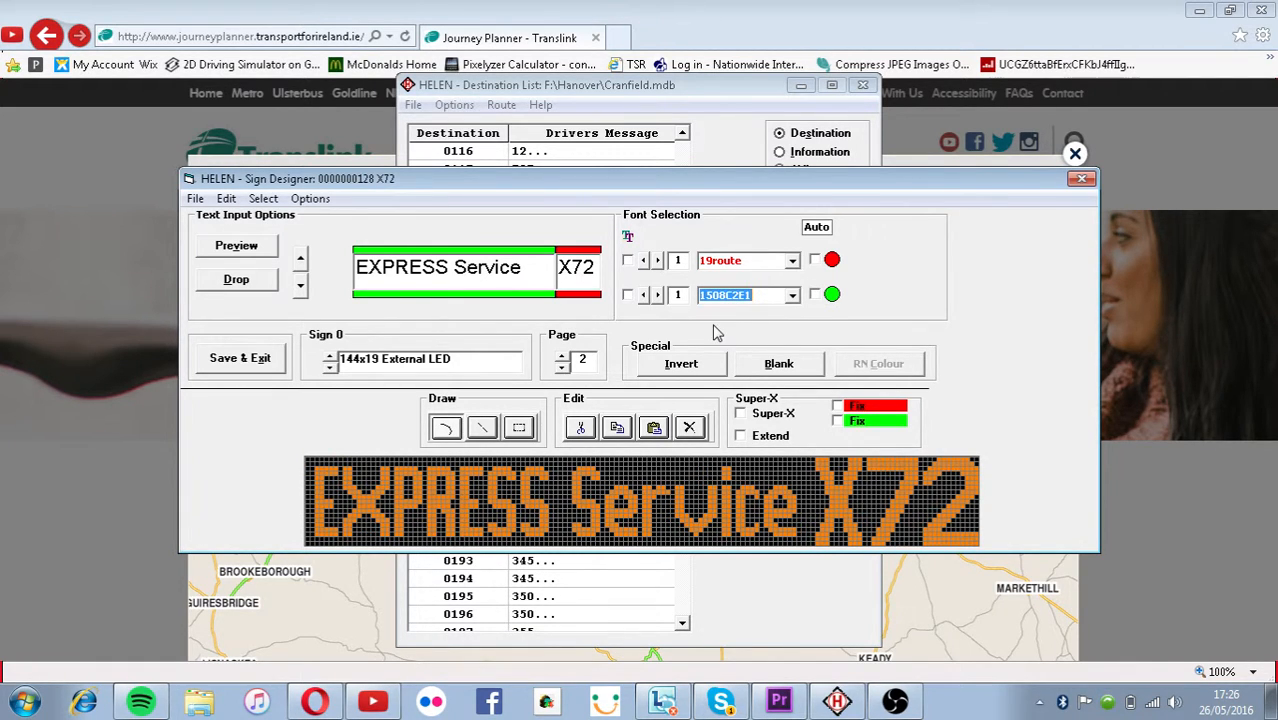
pyautogui.click(680, 364)
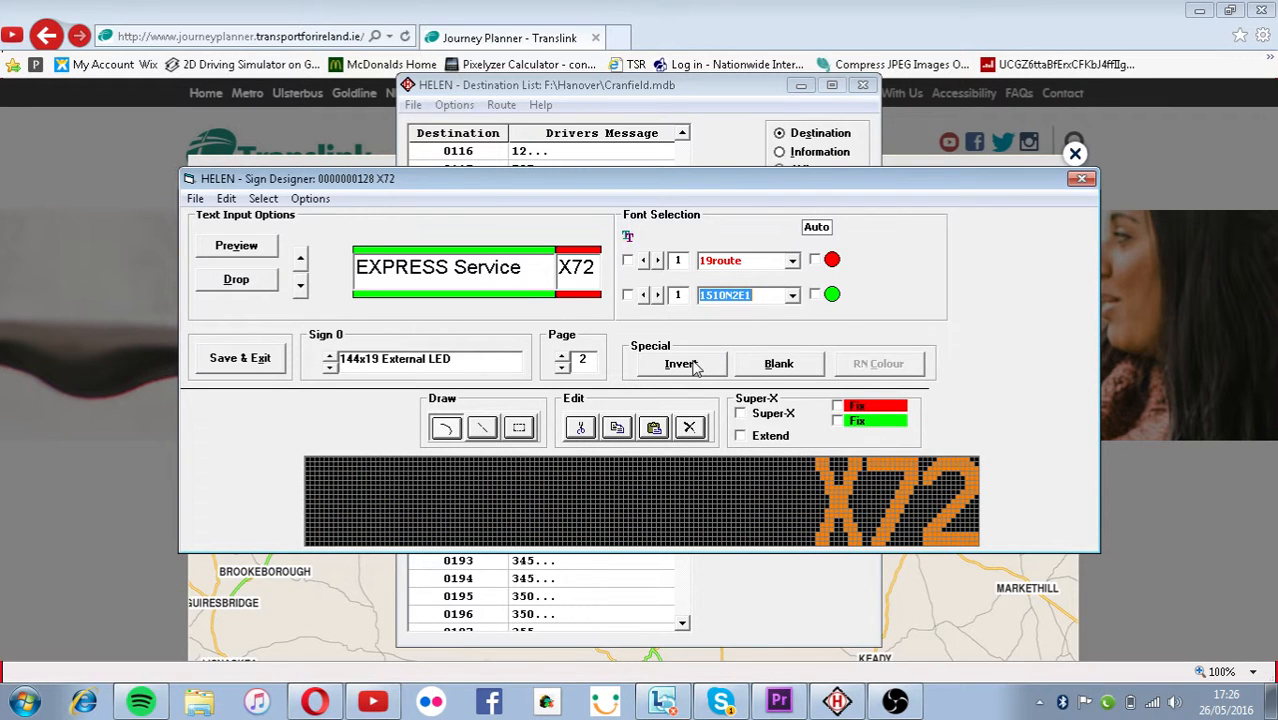
# Step: Save and exit the Sign Designer, returning to the destination list showing 0128 as X72
pyautogui.click(676, 364)
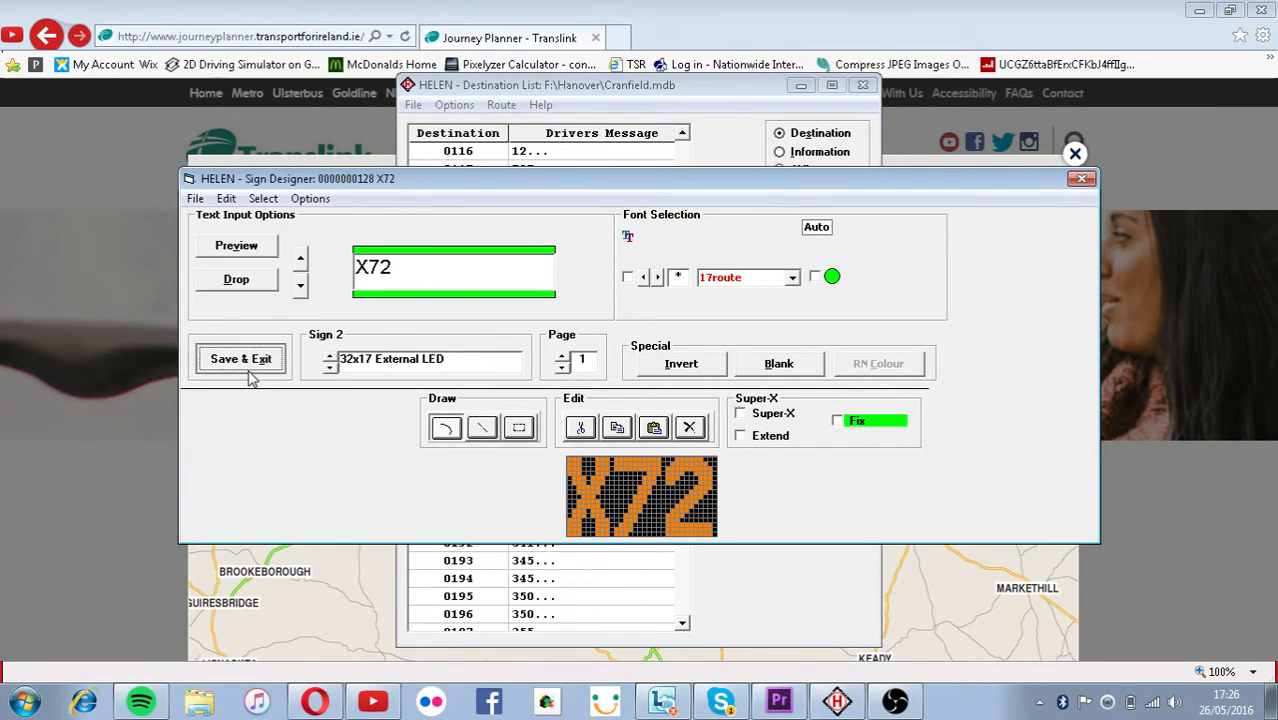
pyautogui.click(240, 358)
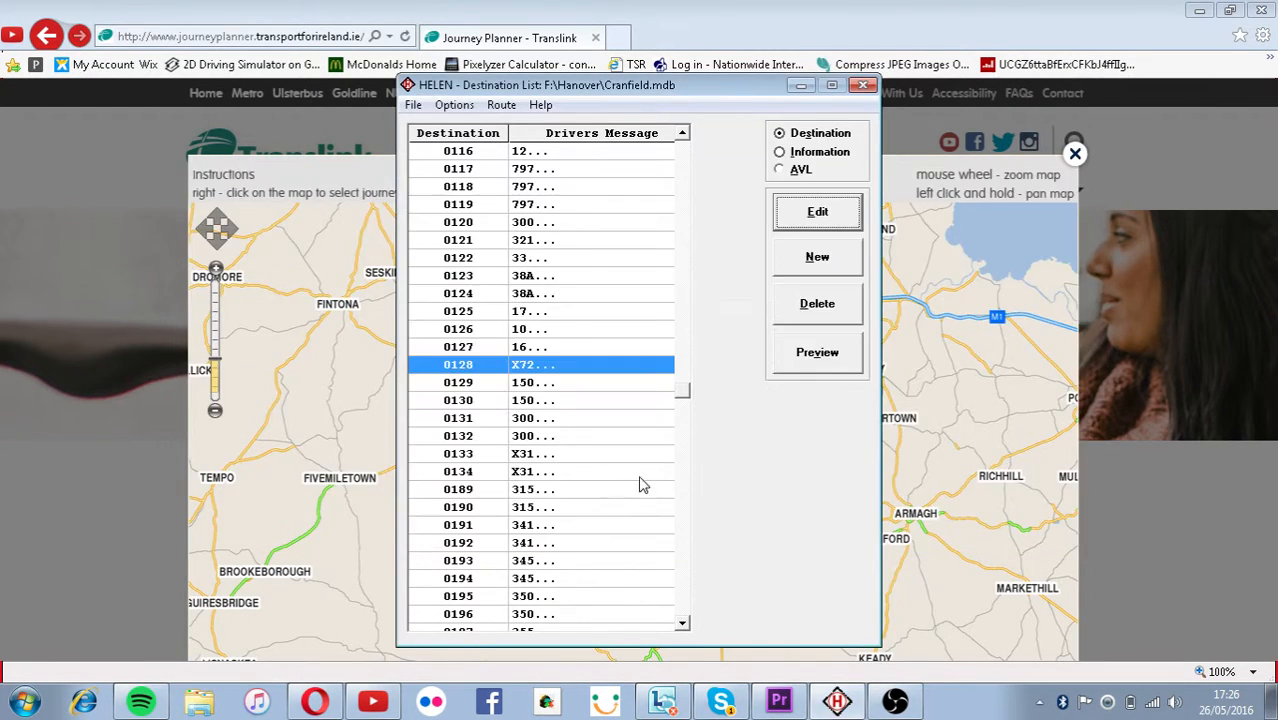
# Step: Preview destination 0128's signs cycling between the Belfast via Dungannon & Lisburn and EXPRESS Service pages
pyautogui.click(816, 352)
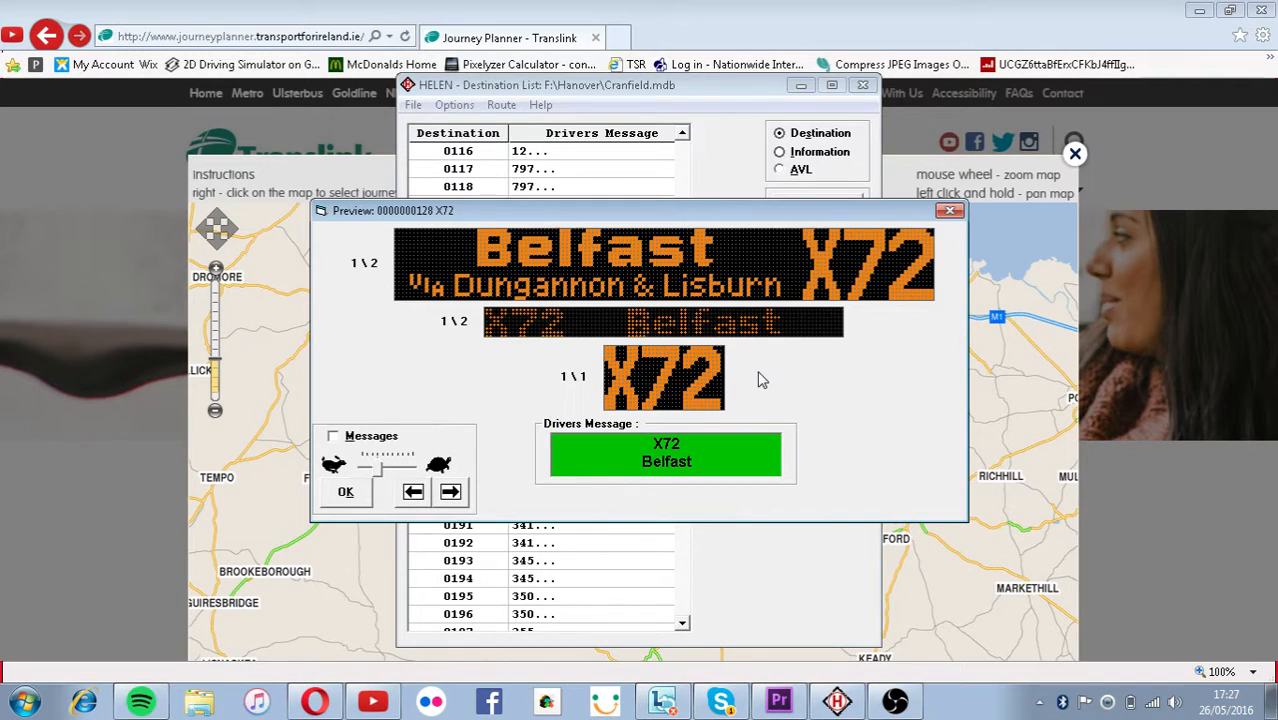
pyautogui.click(448, 492)
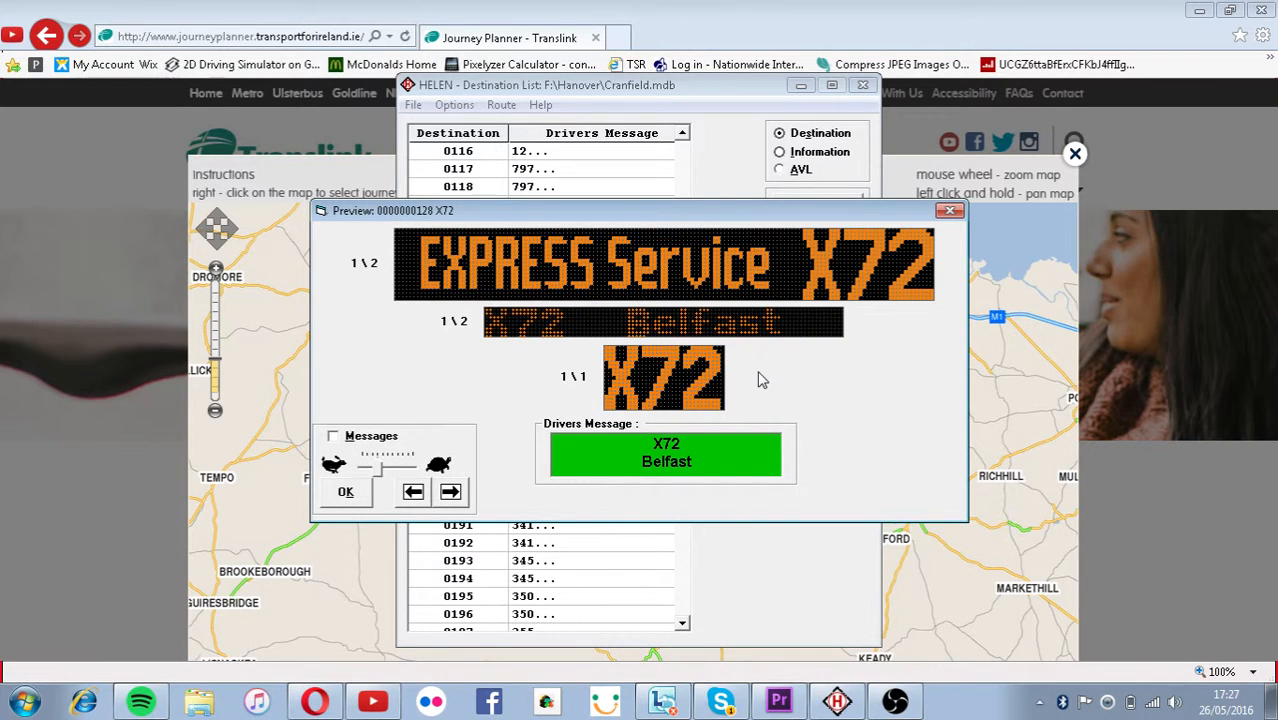
pyautogui.click(450, 492)
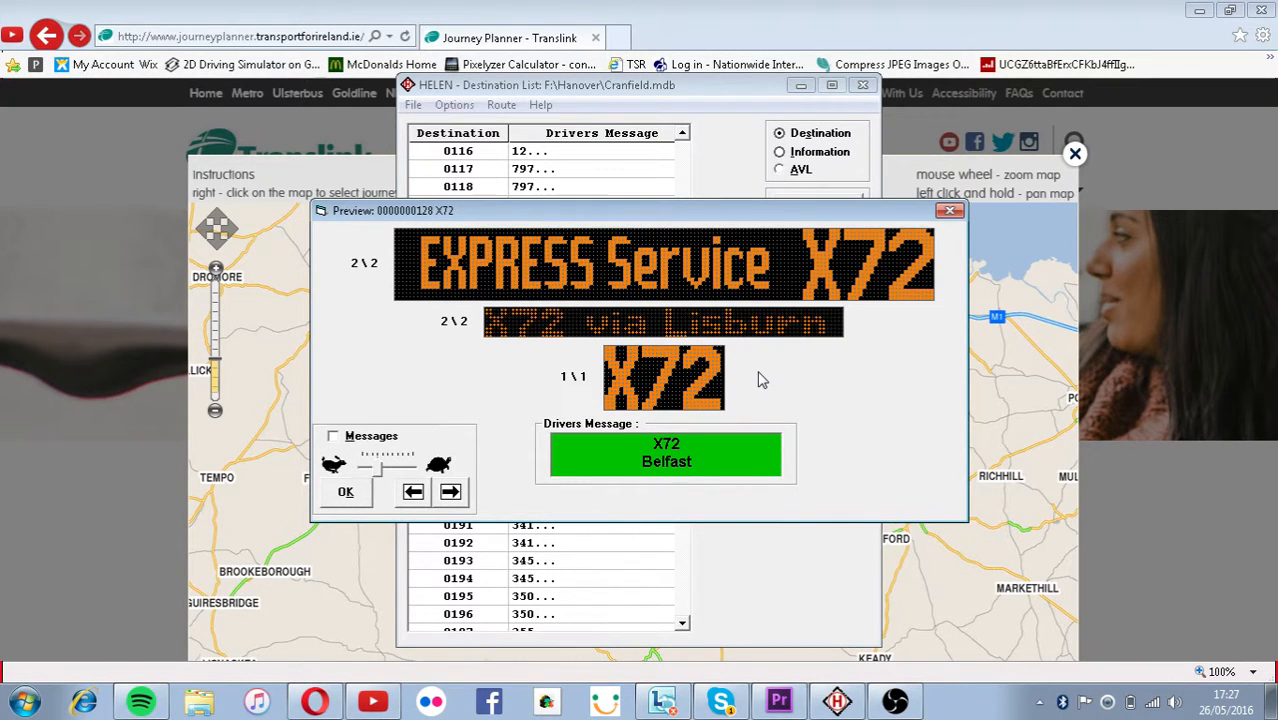
pyautogui.click(448, 492)
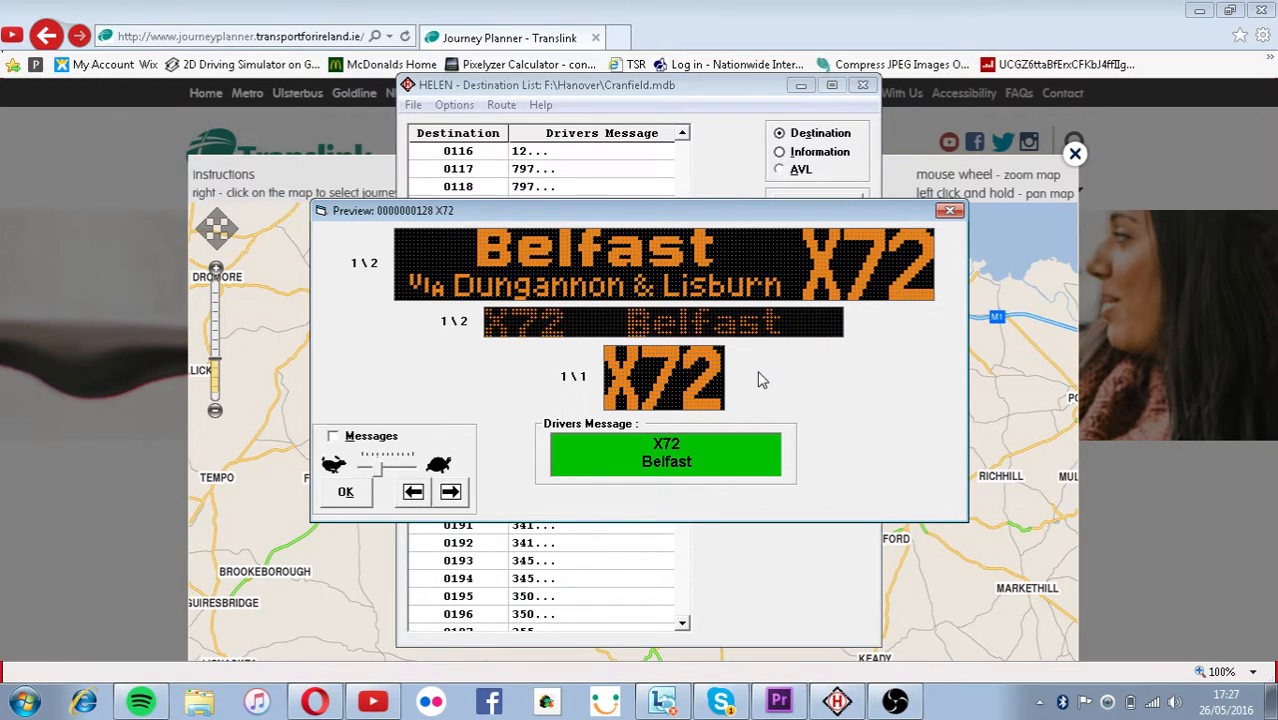
pyautogui.moveTo(390, 456)
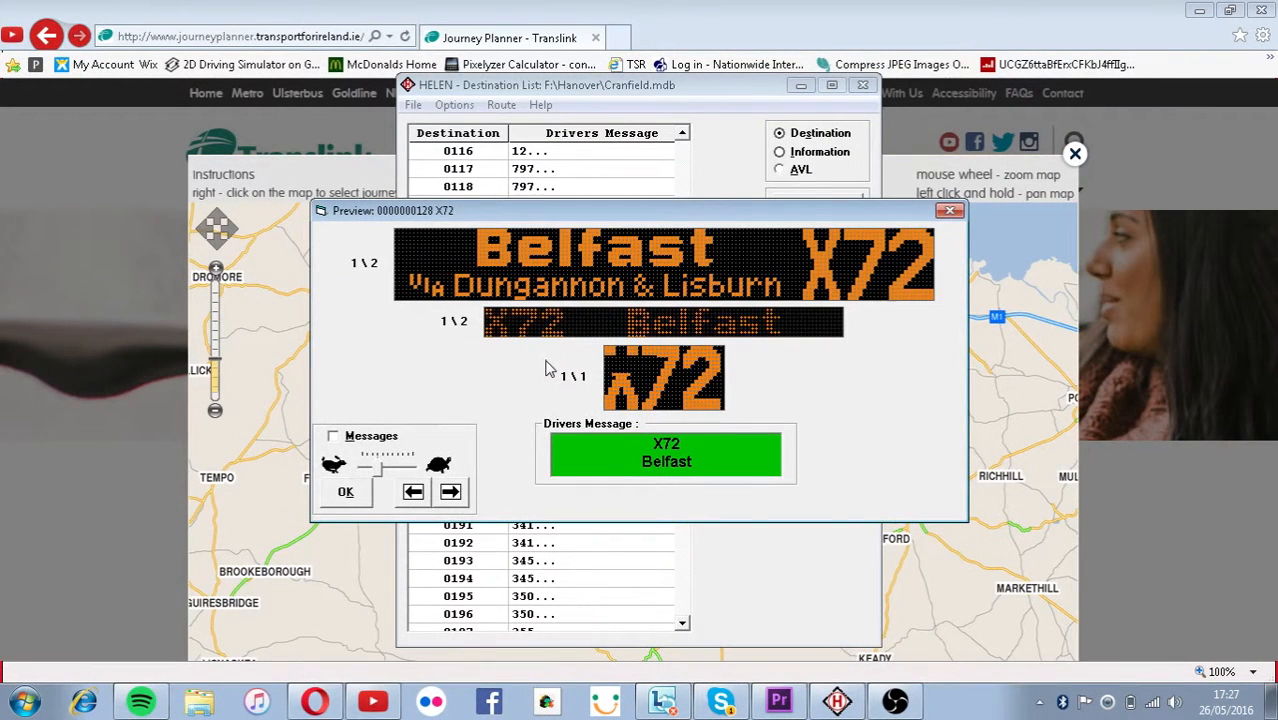
pyautogui.click(450, 492)
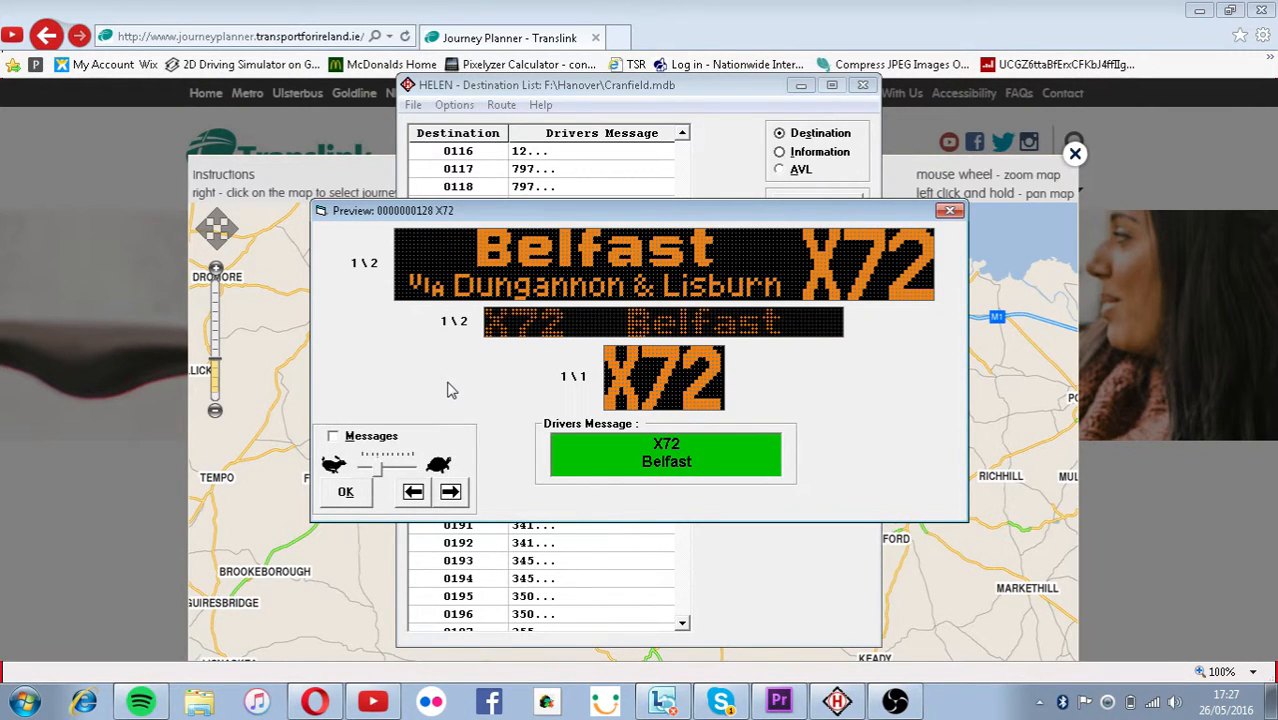
pyautogui.click(448, 492)
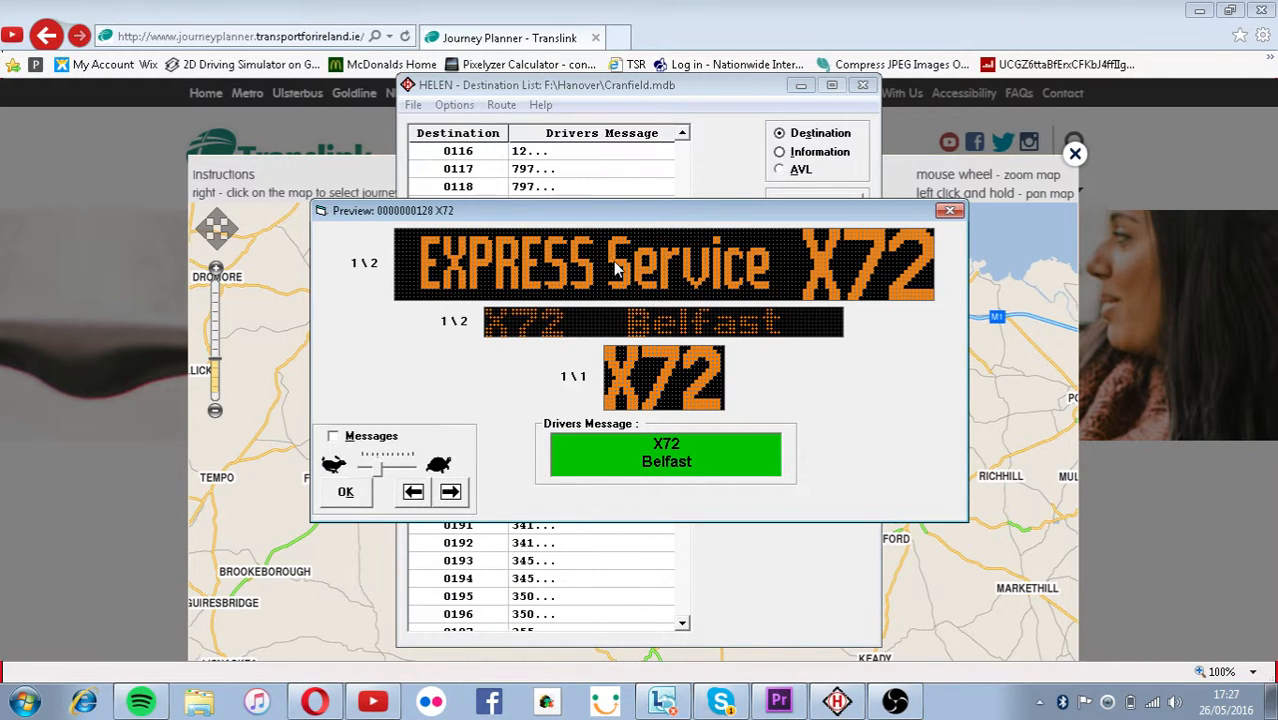
pyautogui.click(450, 492)
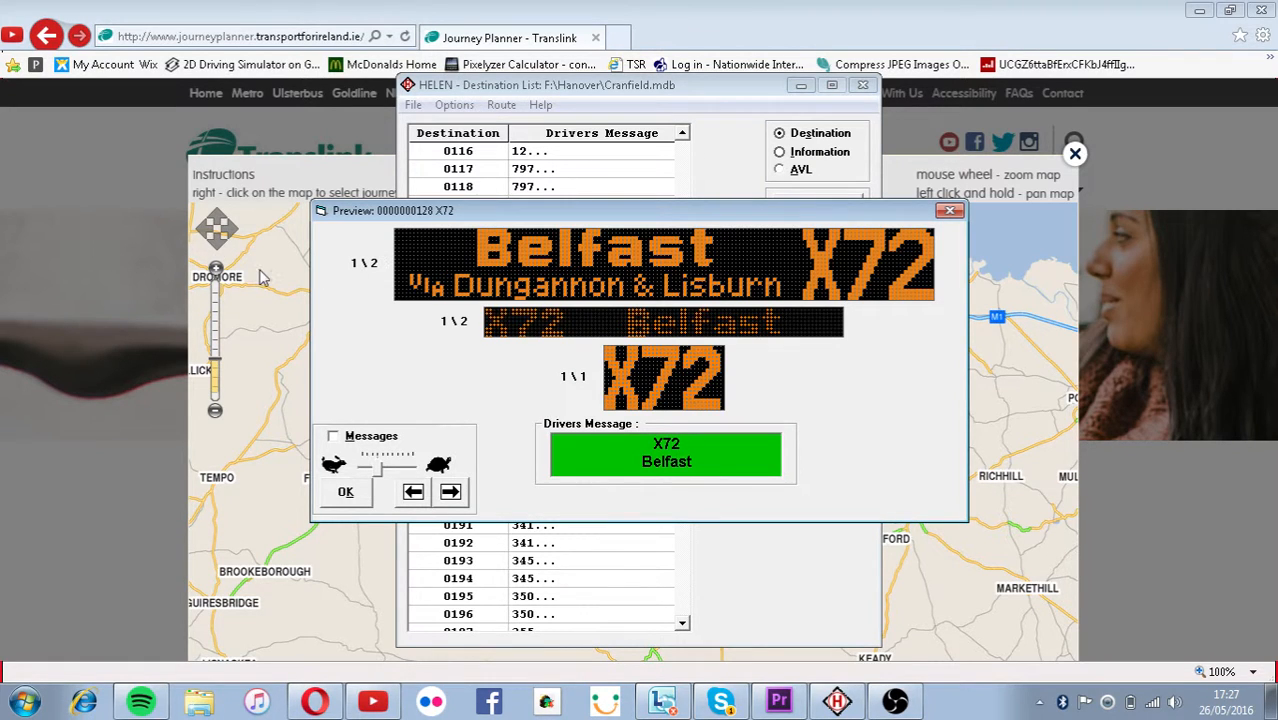
pyautogui.click(450, 492)
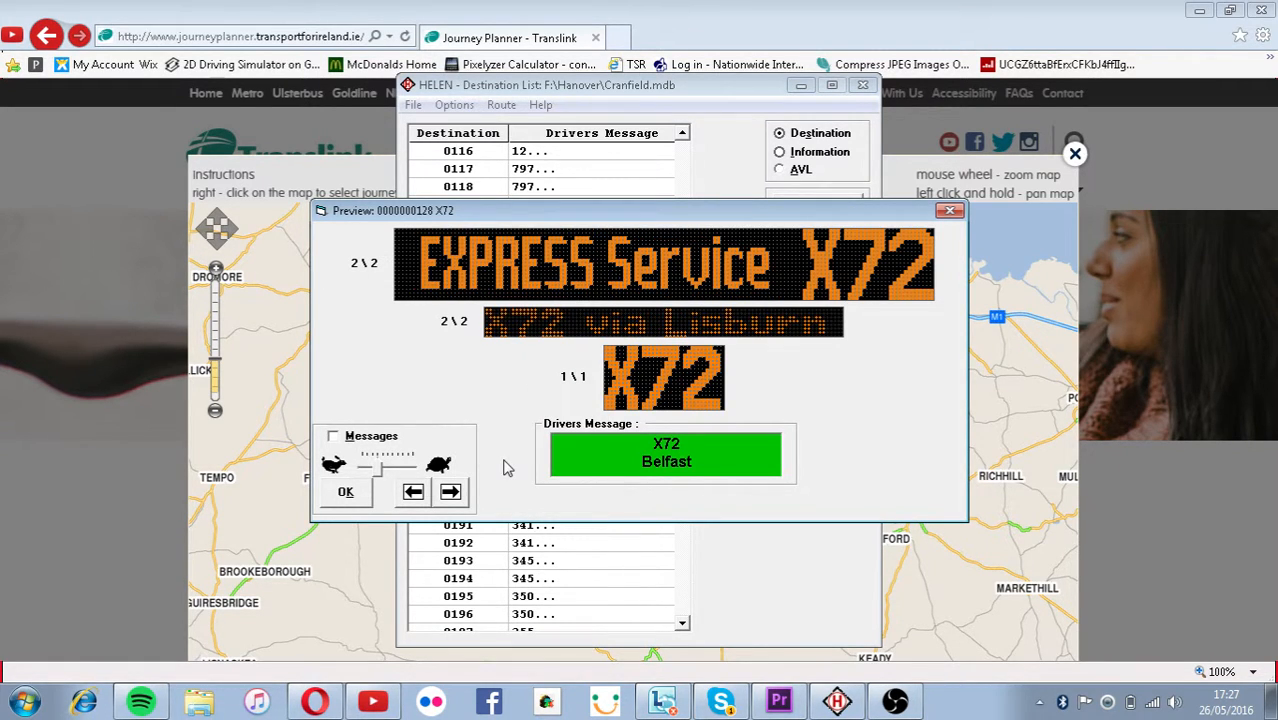
pyautogui.click(450, 492)
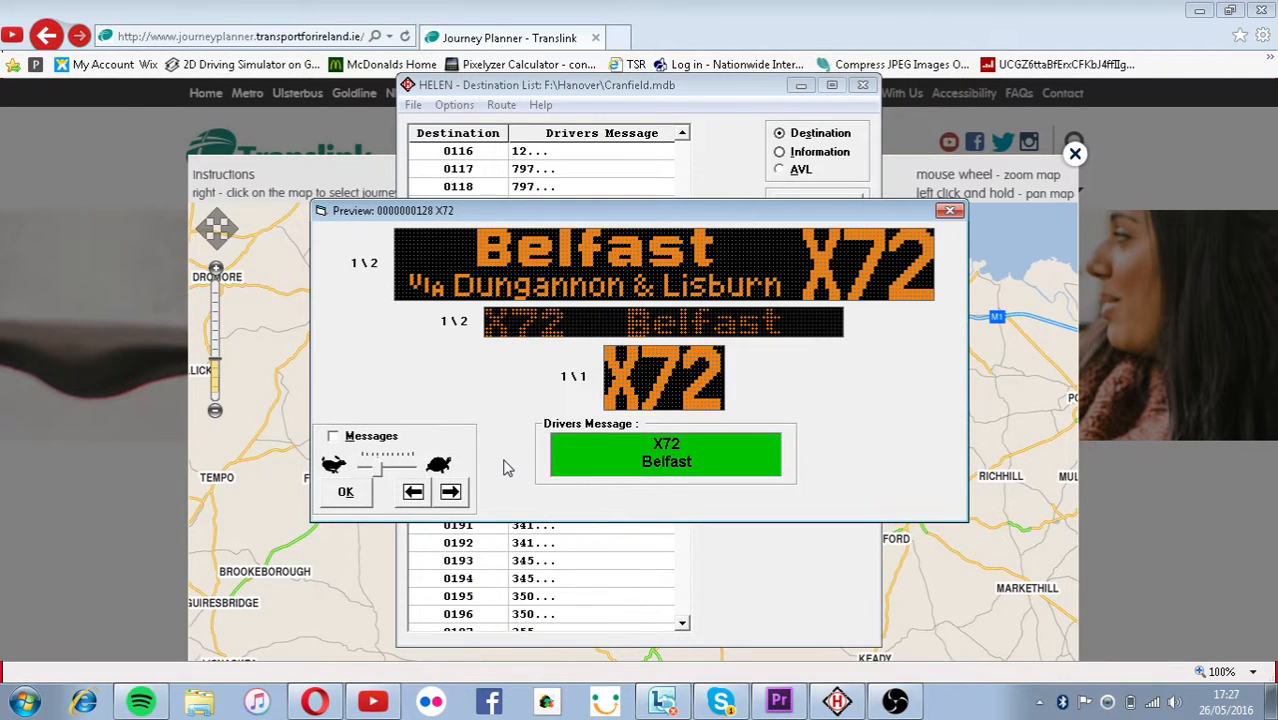
pyautogui.click(448, 492)
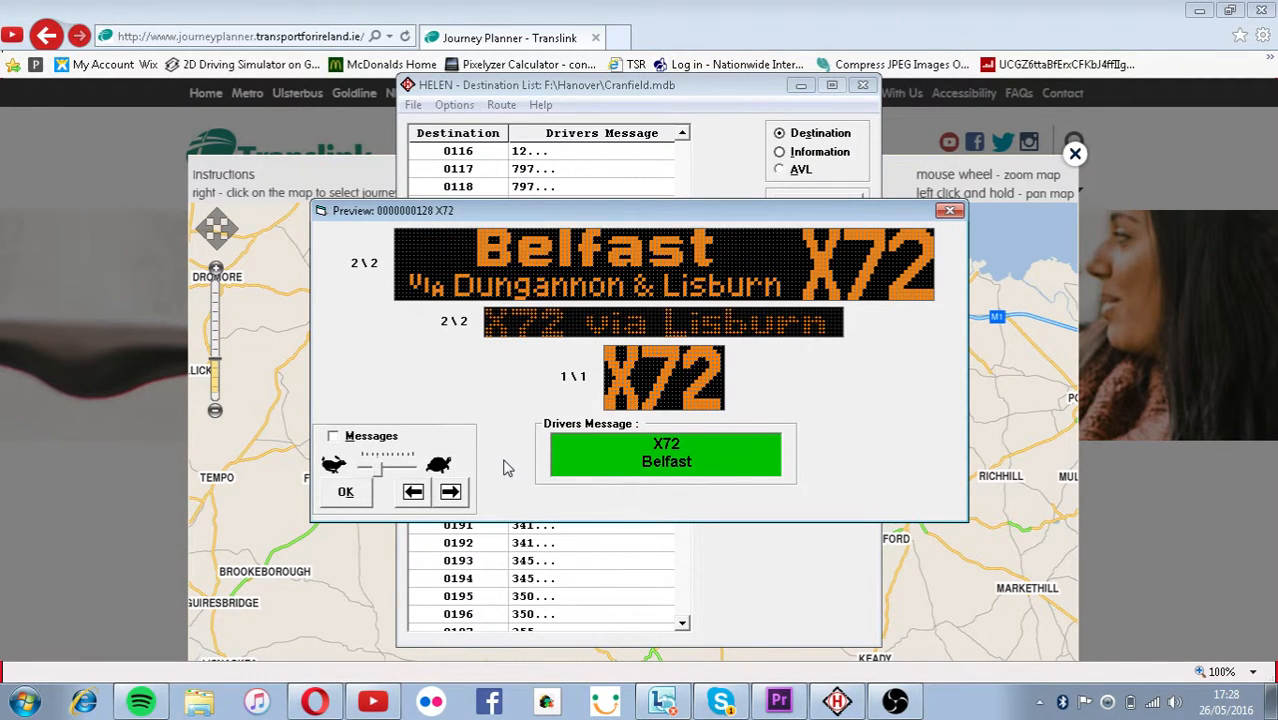
pyautogui.click(448, 492)
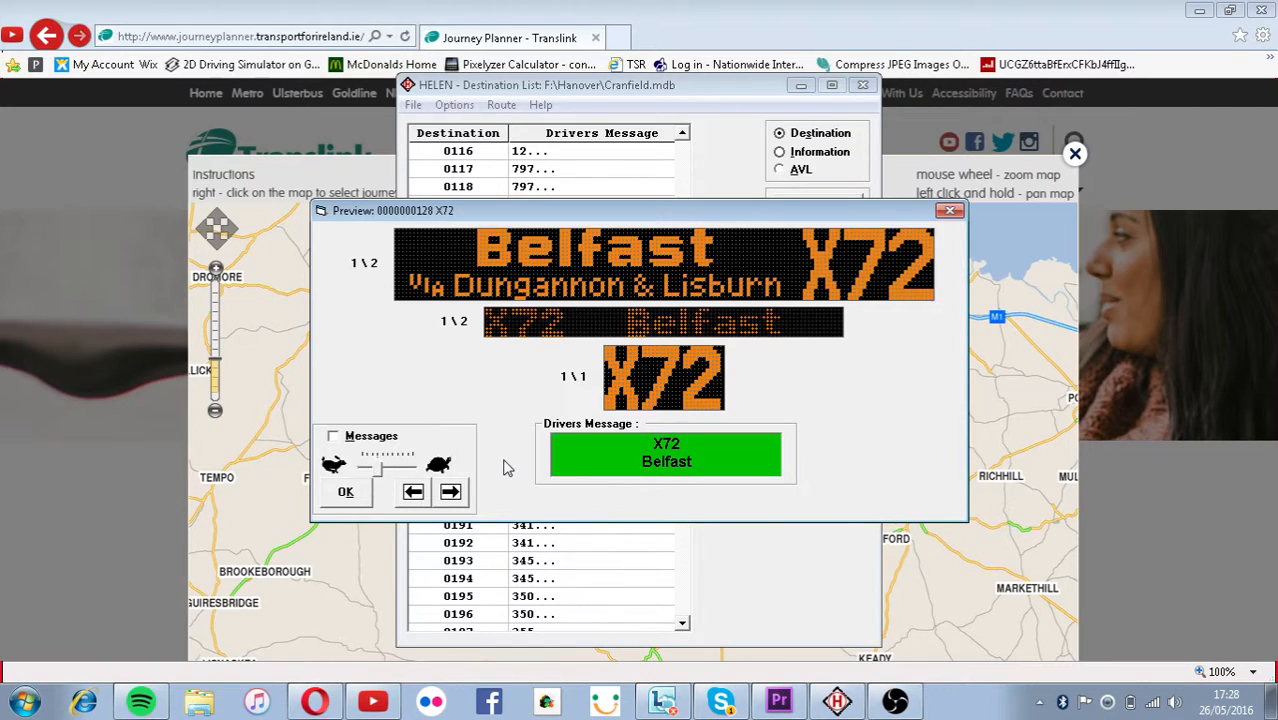